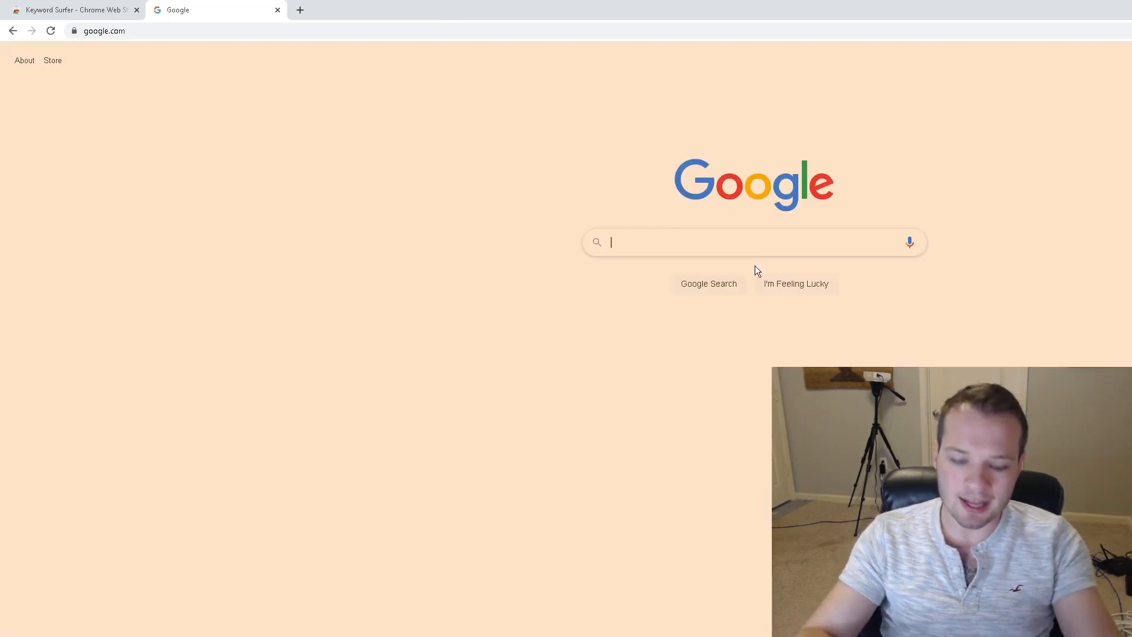
# Search Google for 'best chrome extensions' and highlight Keyword Surfer's monthly search volume.
pyautogui.write('best chrome')
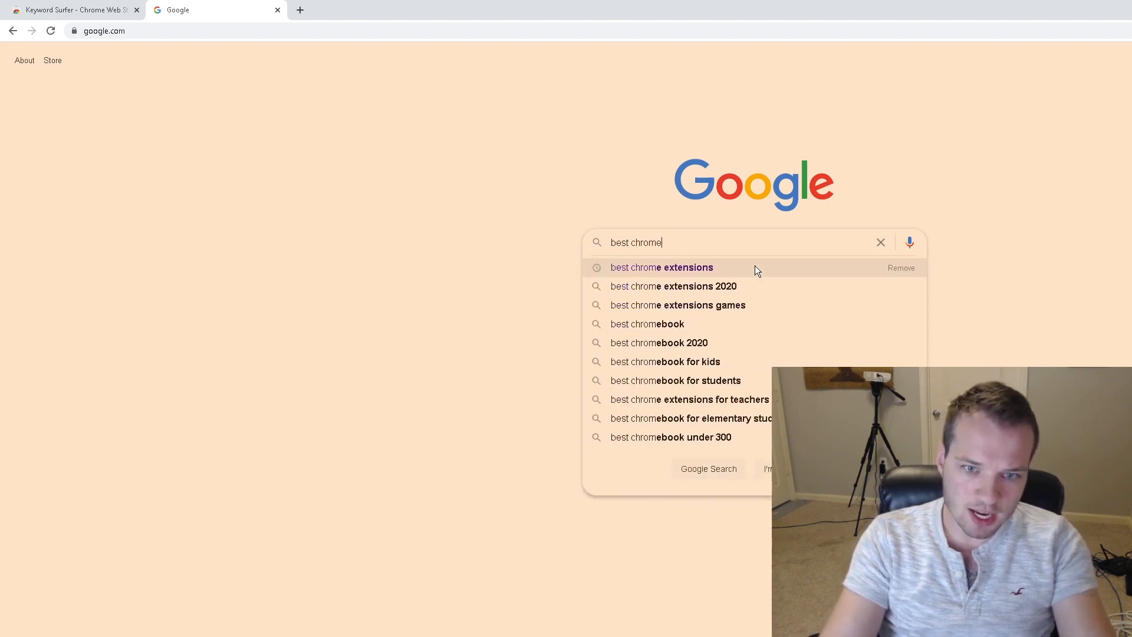
pyautogui.click(662, 267)
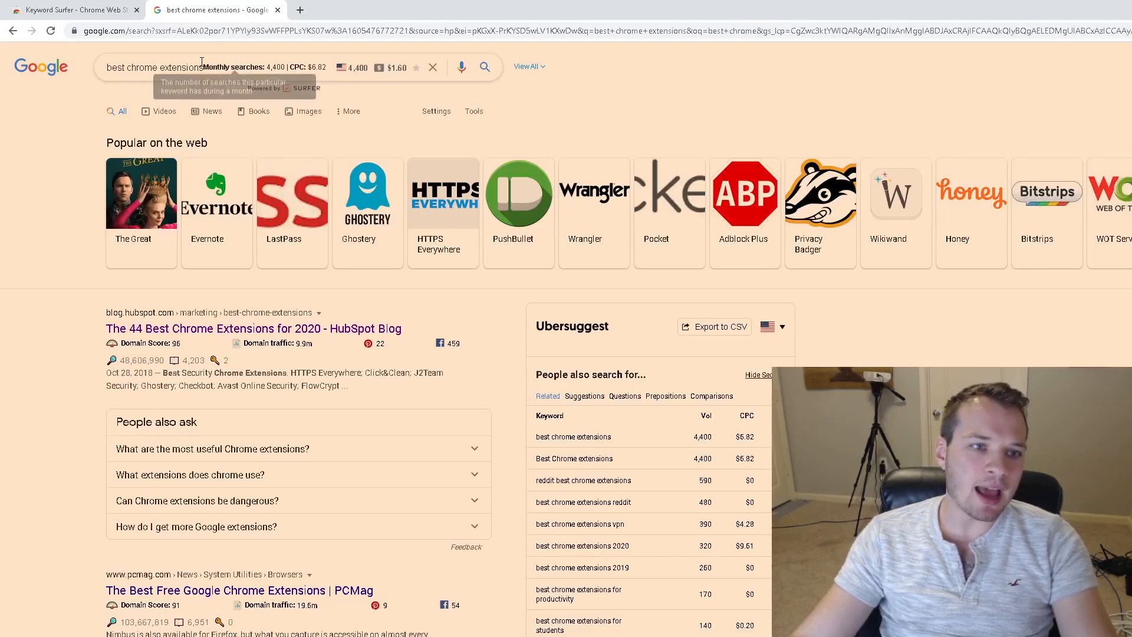
pyautogui.click(195, 66)
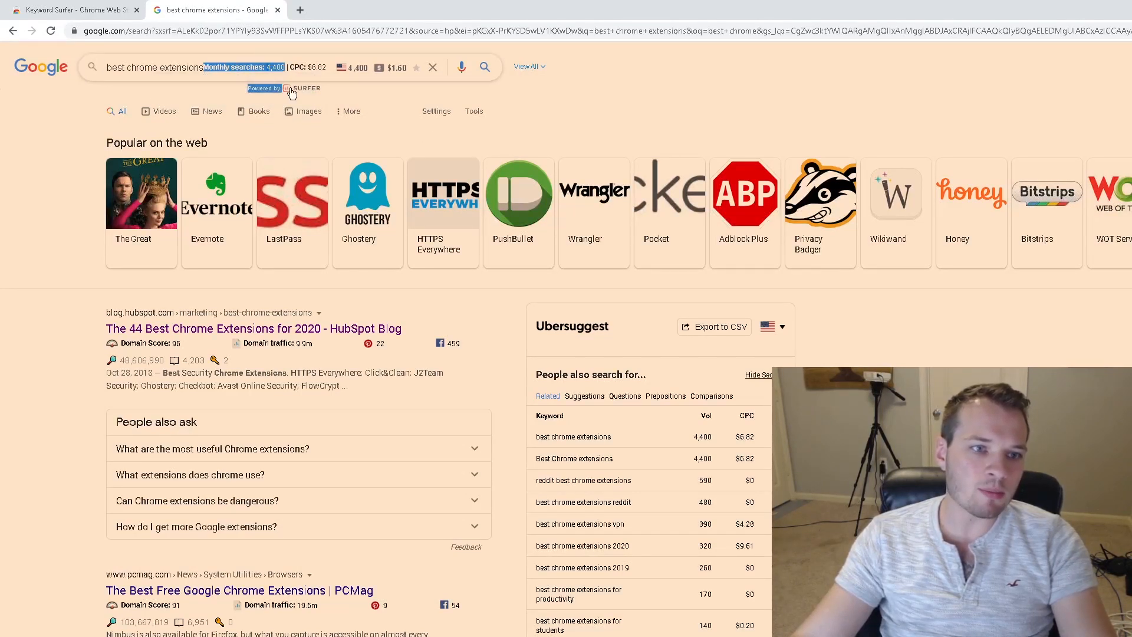
pyautogui.moveTo(773, 98)
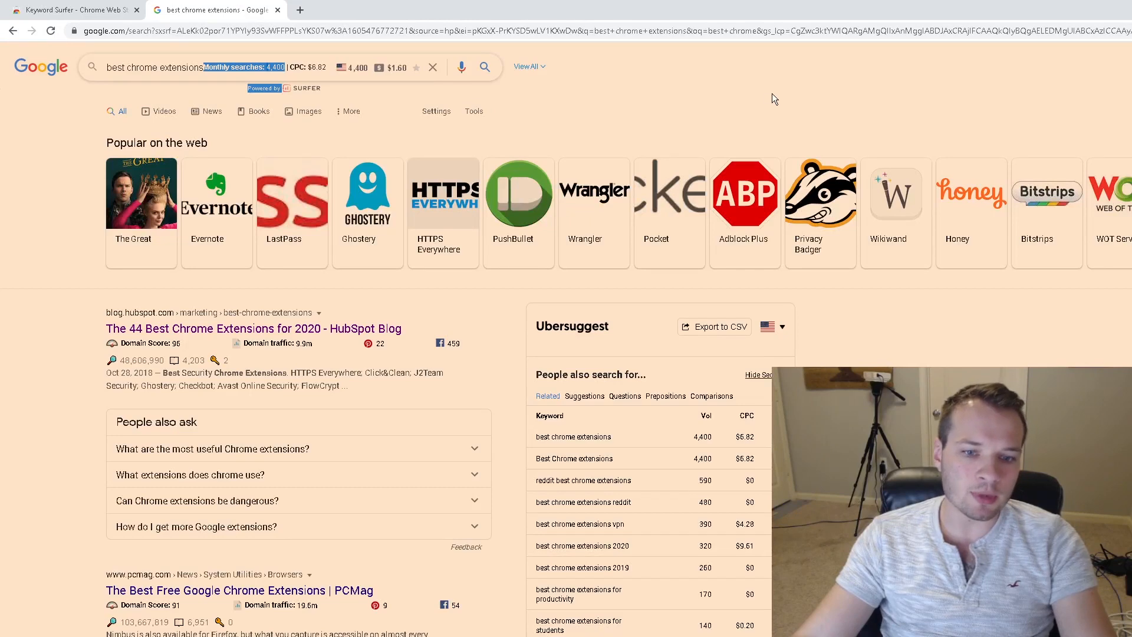
# Set Keyword Surfer's ideas list to 20 per page and scroll through the ideas.
pyautogui.scroll(-3)
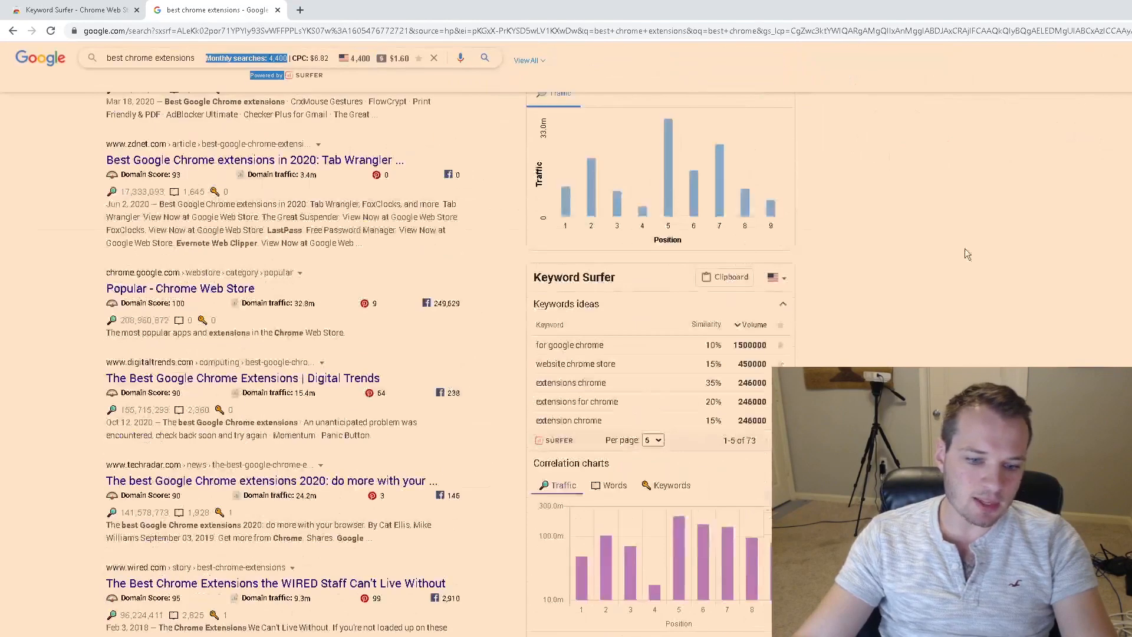
pyautogui.scroll(-3)
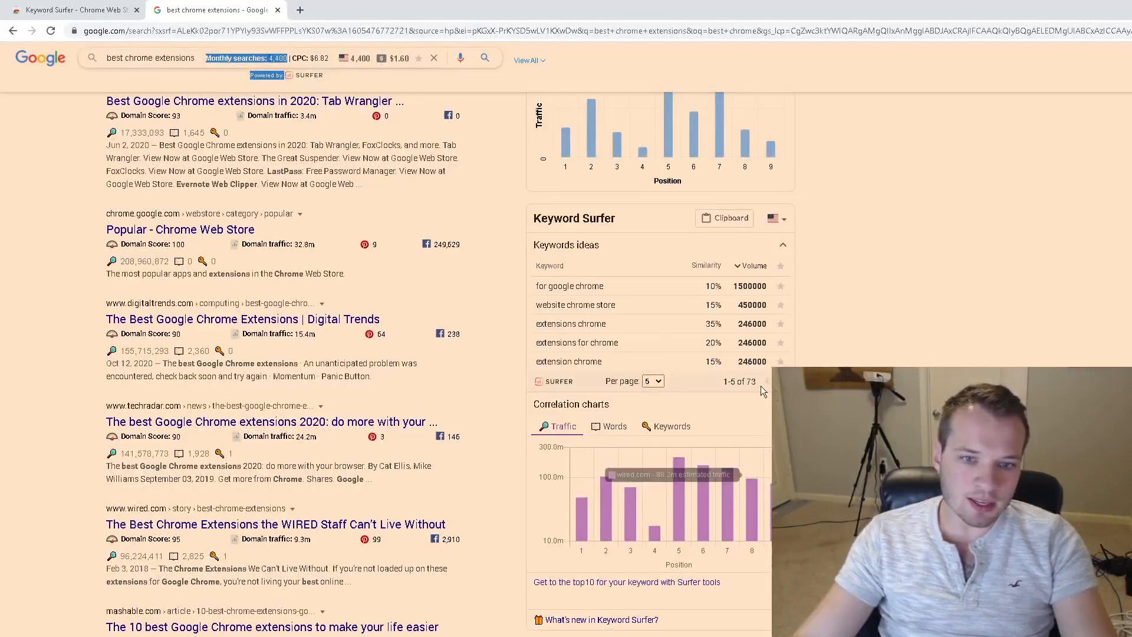
pyautogui.click(653, 380)
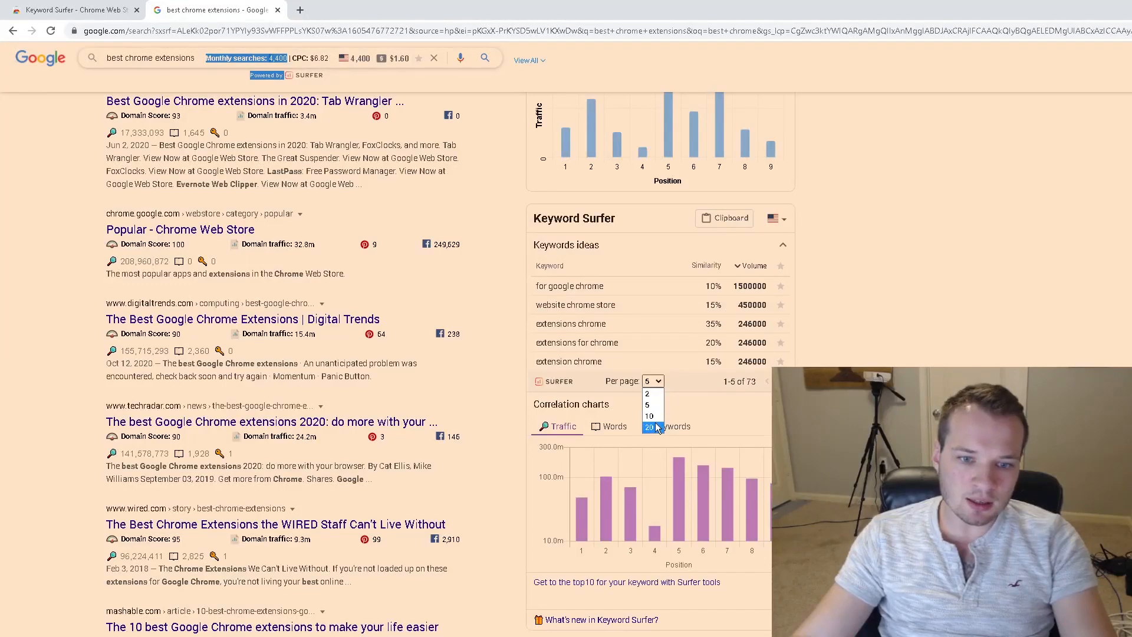
pyautogui.click(648, 427)
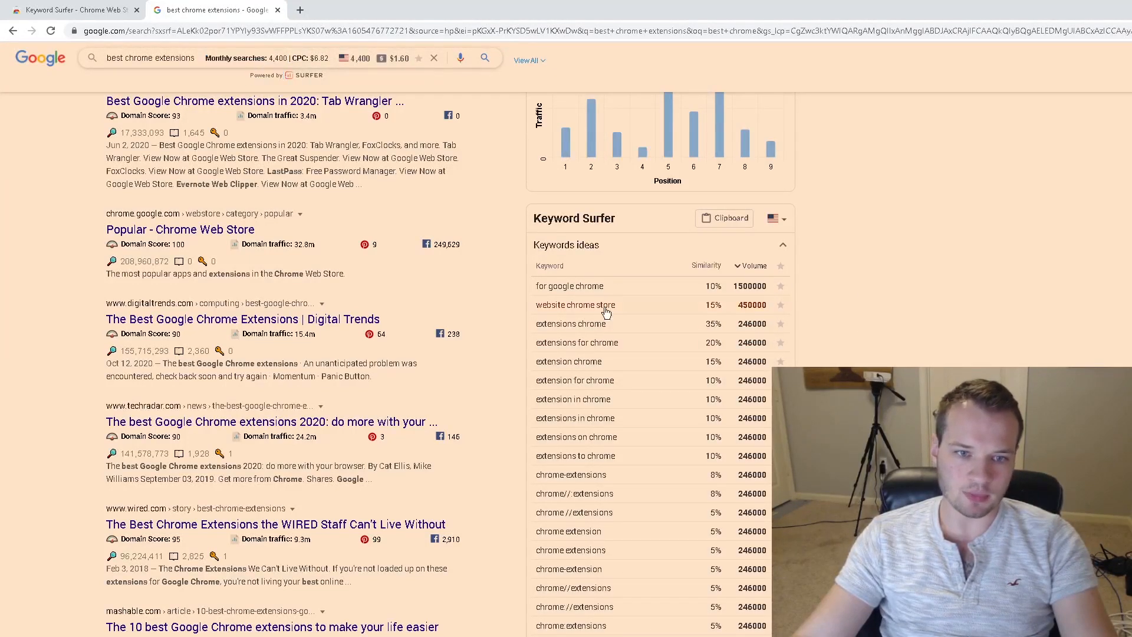
pyautogui.moveTo(578, 449)
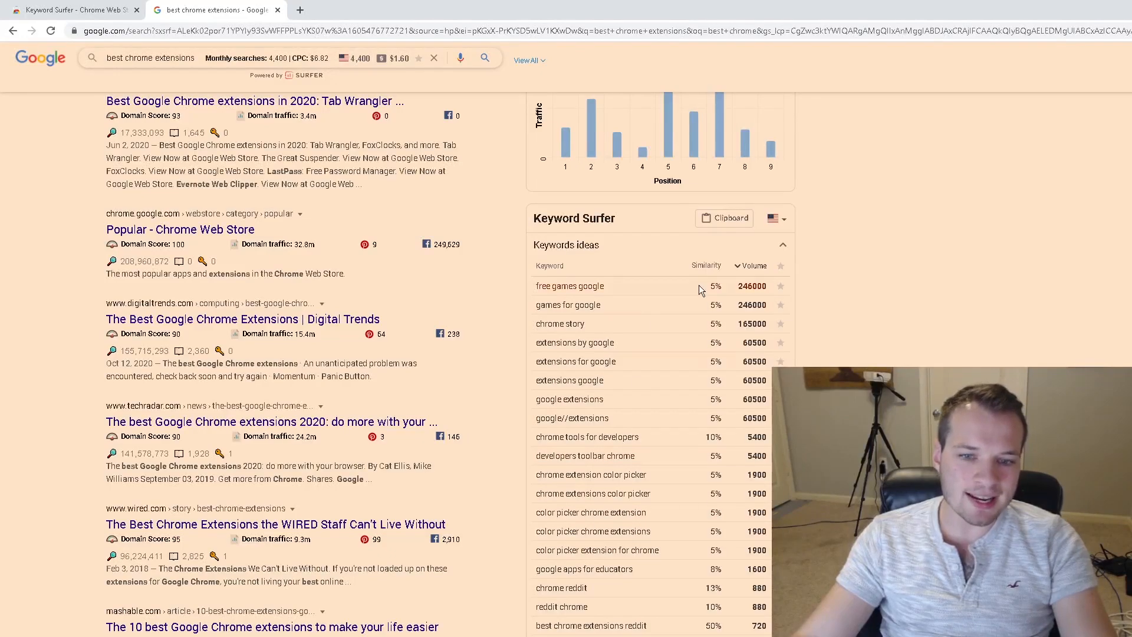
pyautogui.scroll(-3)
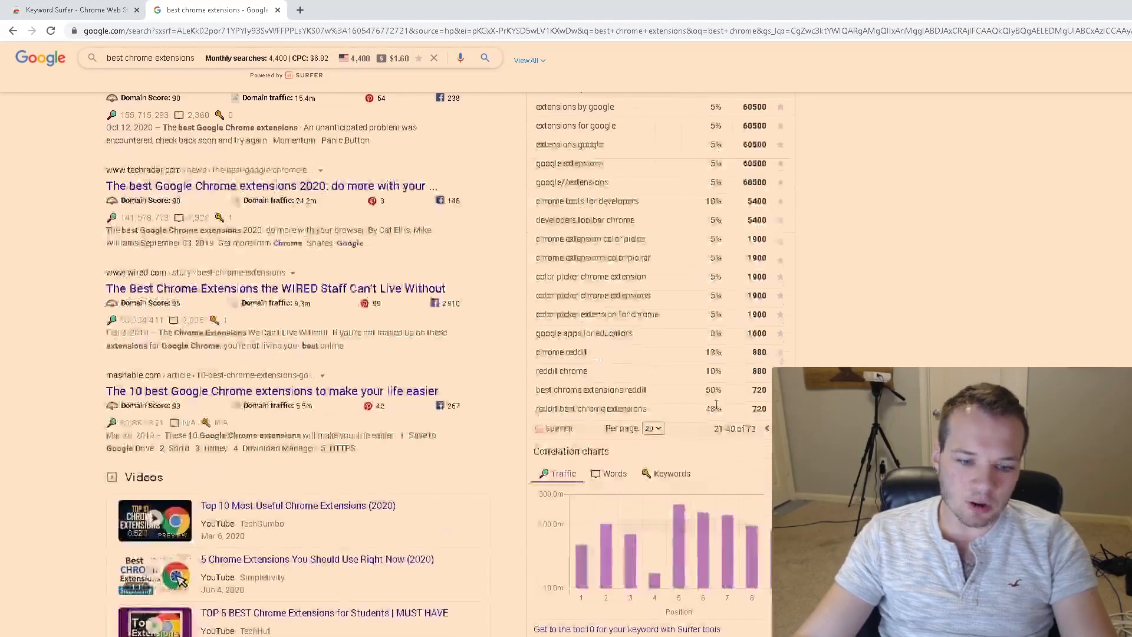
pyautogui.scroll(3)
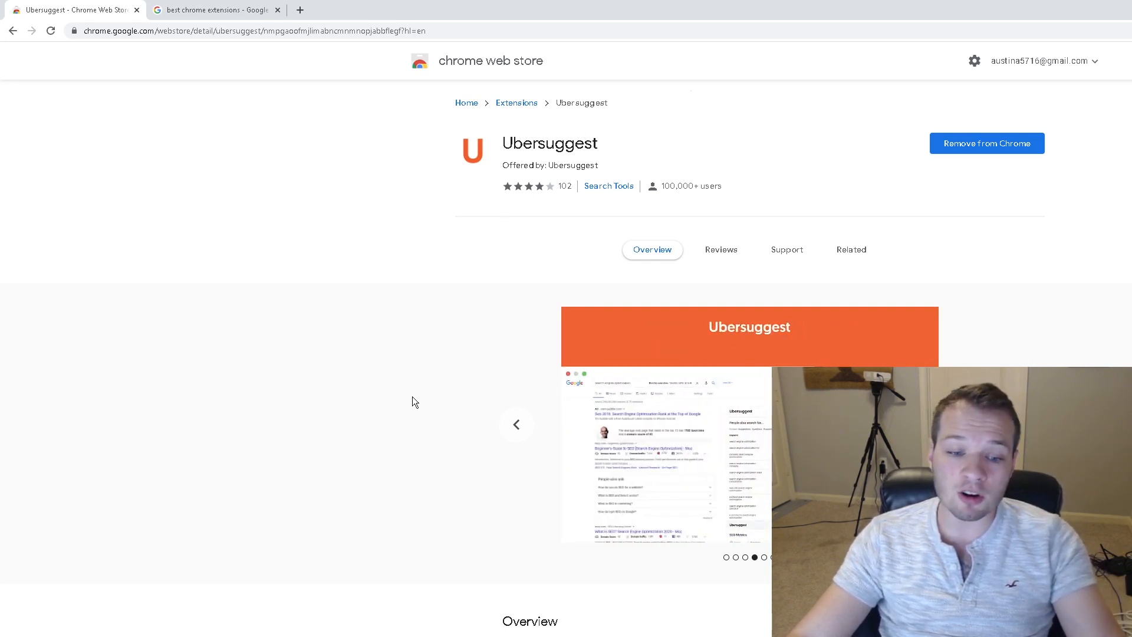
pyautogui.moveTo(409, 294)
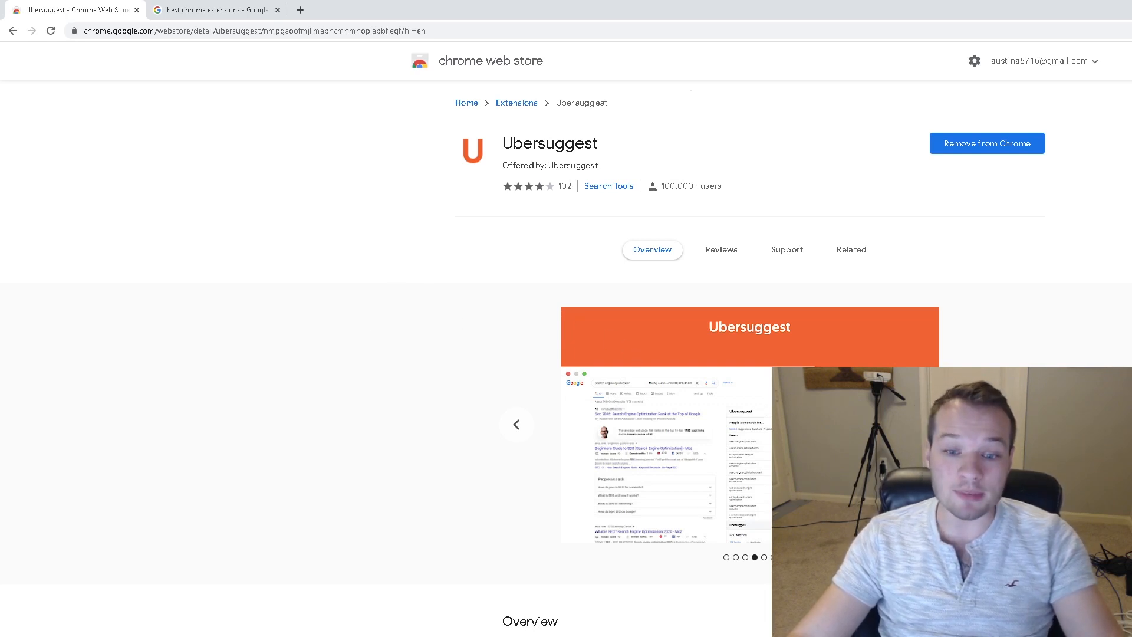
pyautogui.moveTo(811, 276)
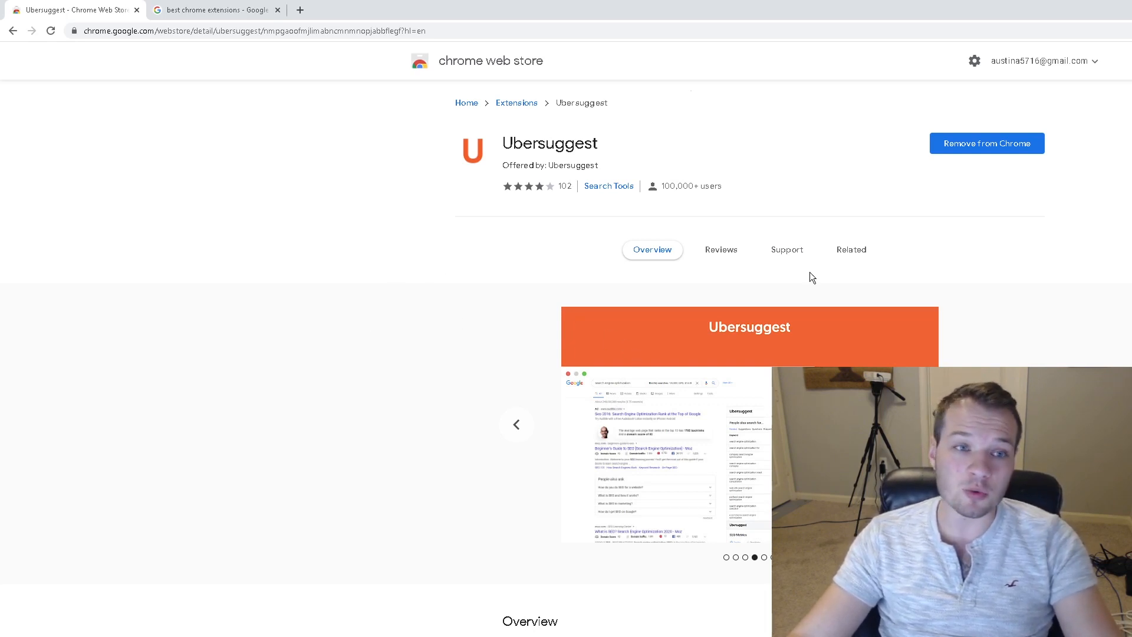
# Return from the Ubersuggest store listing to the 'best chrome extensions' Google results.
pyautogui.click(220, 10)
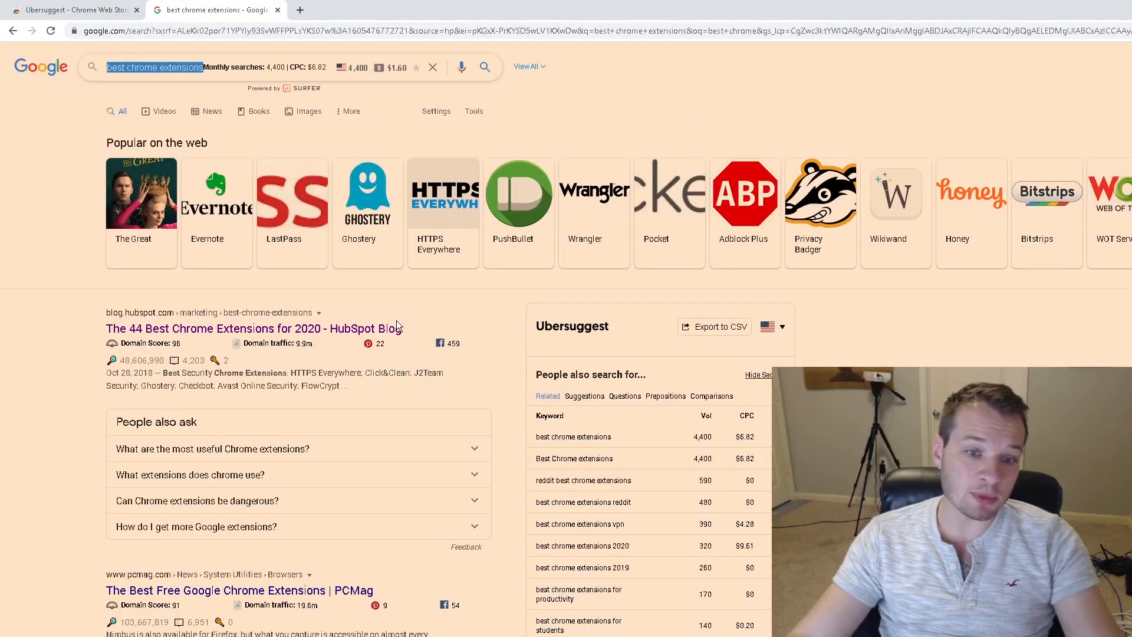
# Scroll down to Ubersuggest's 'People also search for' related keywords panel.
pyautogui.scroll(-3)
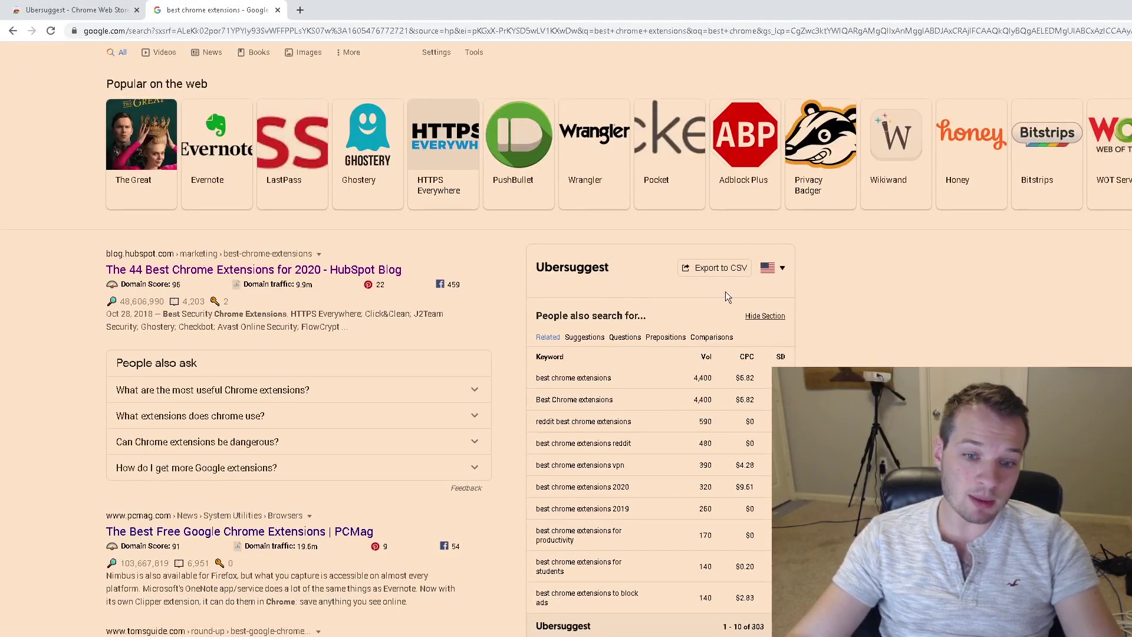
pyautogui.moveTo(820, 326)
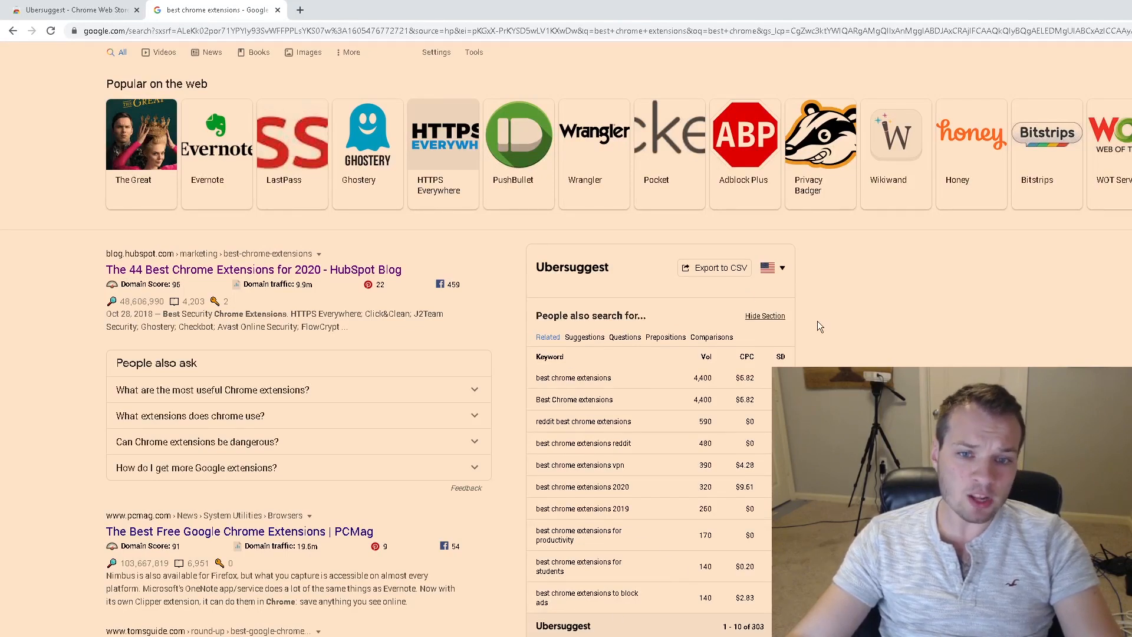
pyautogui.moveTo(664, 570)
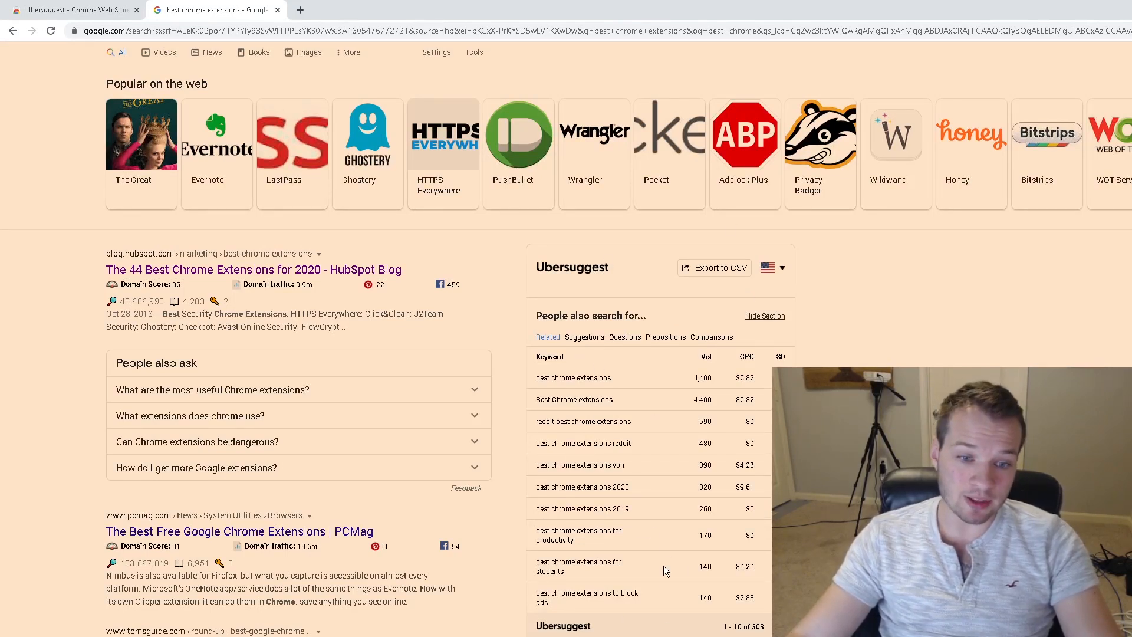
pyautogui.moveTo(685, 425)
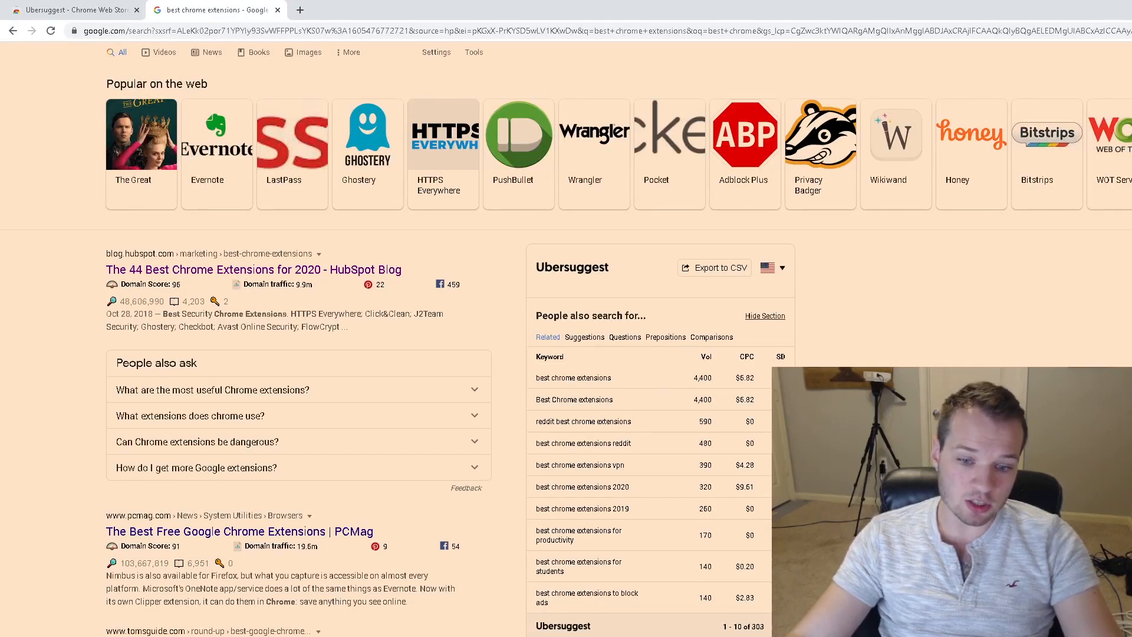
pyautogui.moveTo(584, 336)
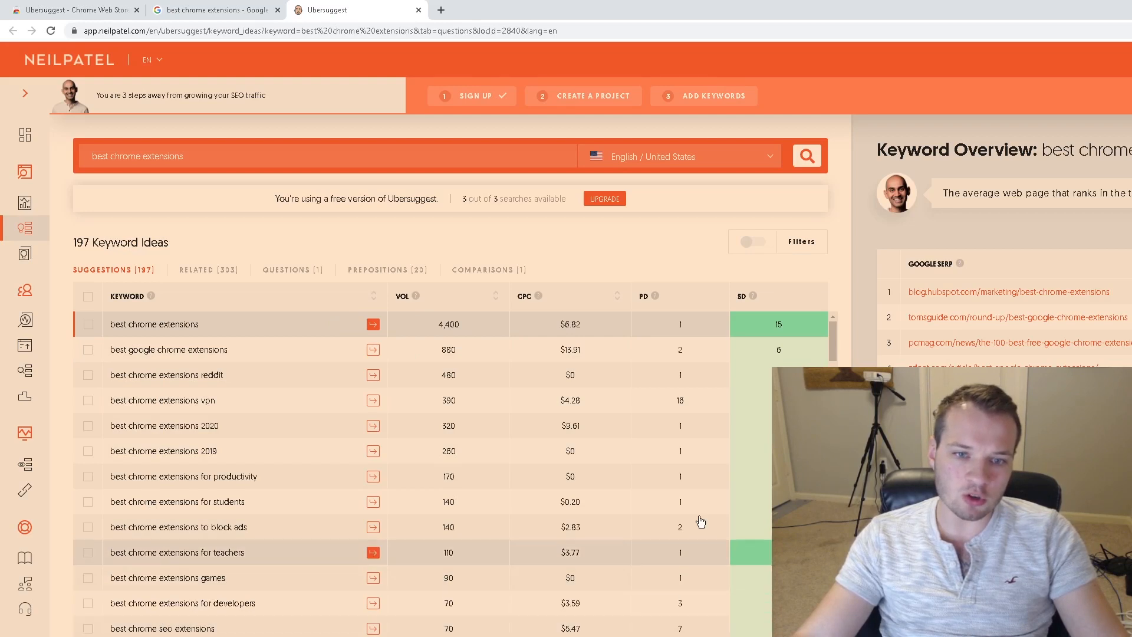
pyautogui.moveTo(538, 312)
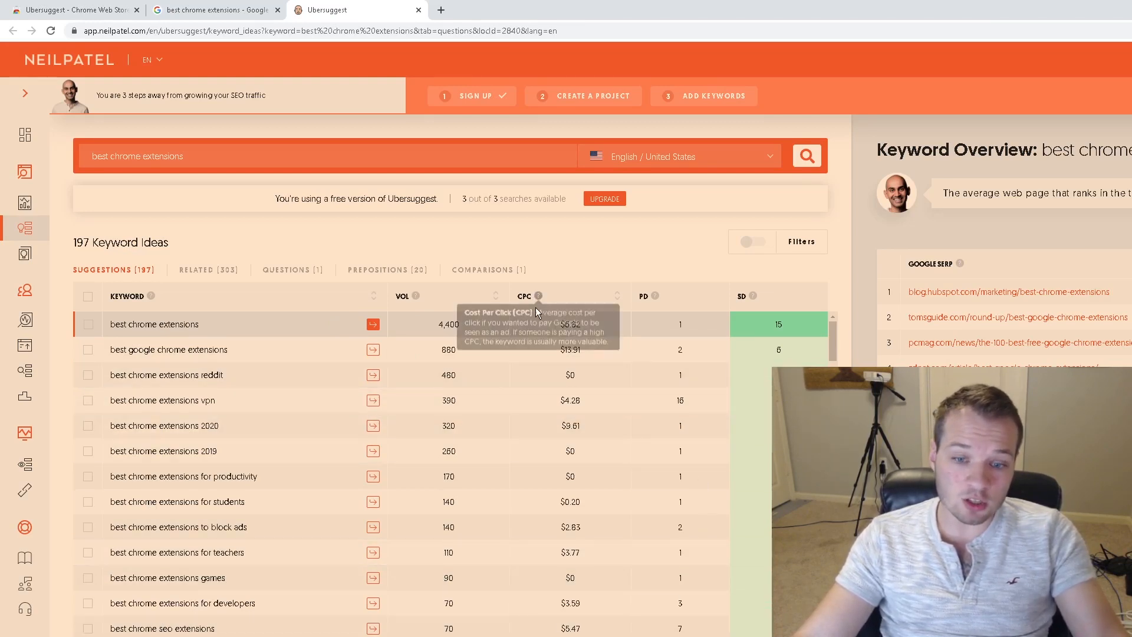
pyautogui.moveTo(753, 296)
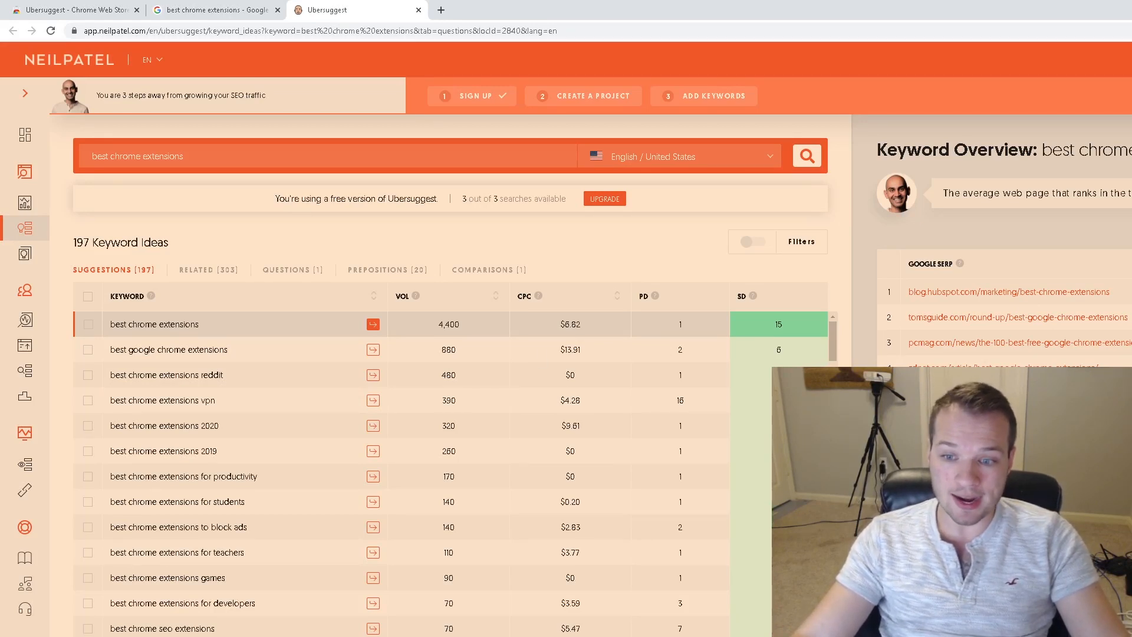
pyautogui.moveTo(865, 331)
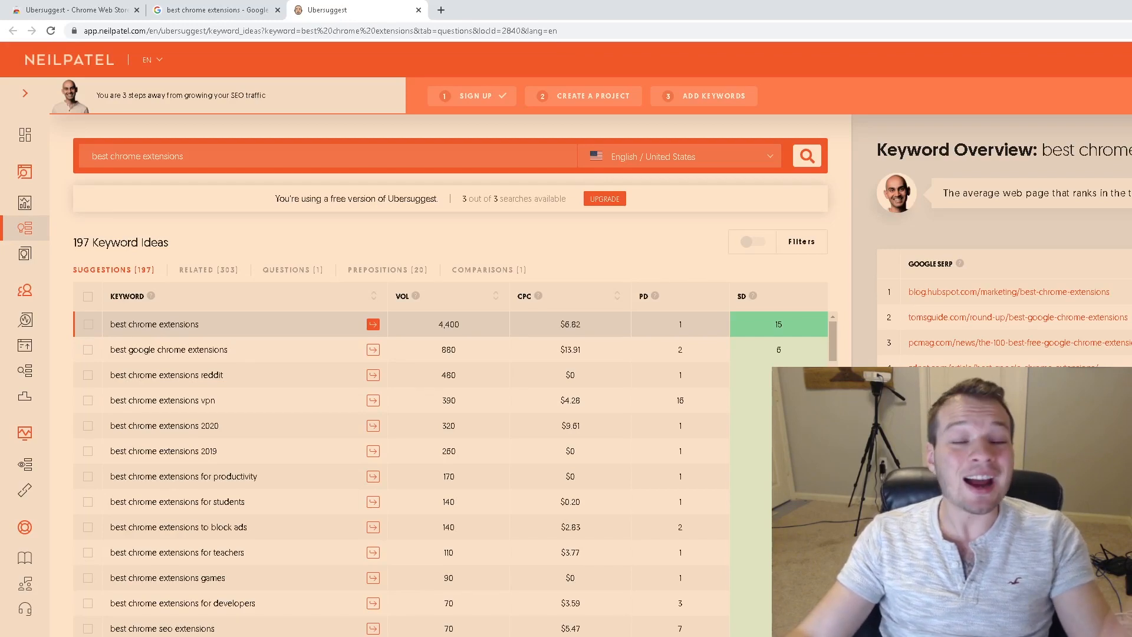
# Review Ubersuggest's 197 keyword ideas table with VOL, CPC, PD and SD columns.
pyautogui.click(341, 10)
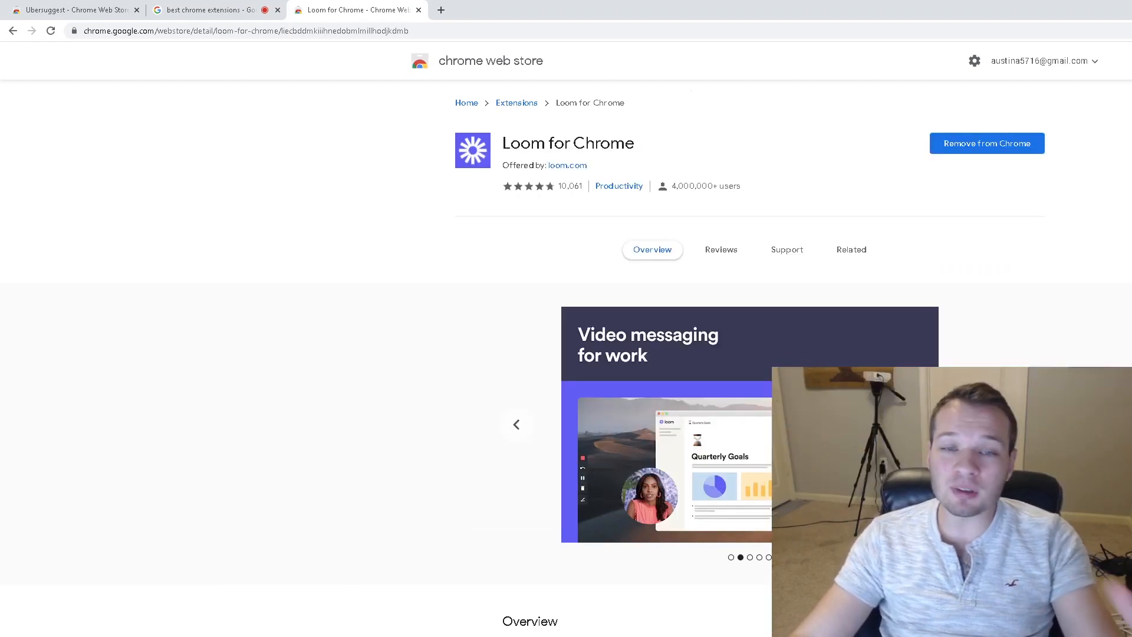
# Browse the Loom for Chrome screenshots, then move on to the ColorZilla listing.
pyautogui.click(516, 424)
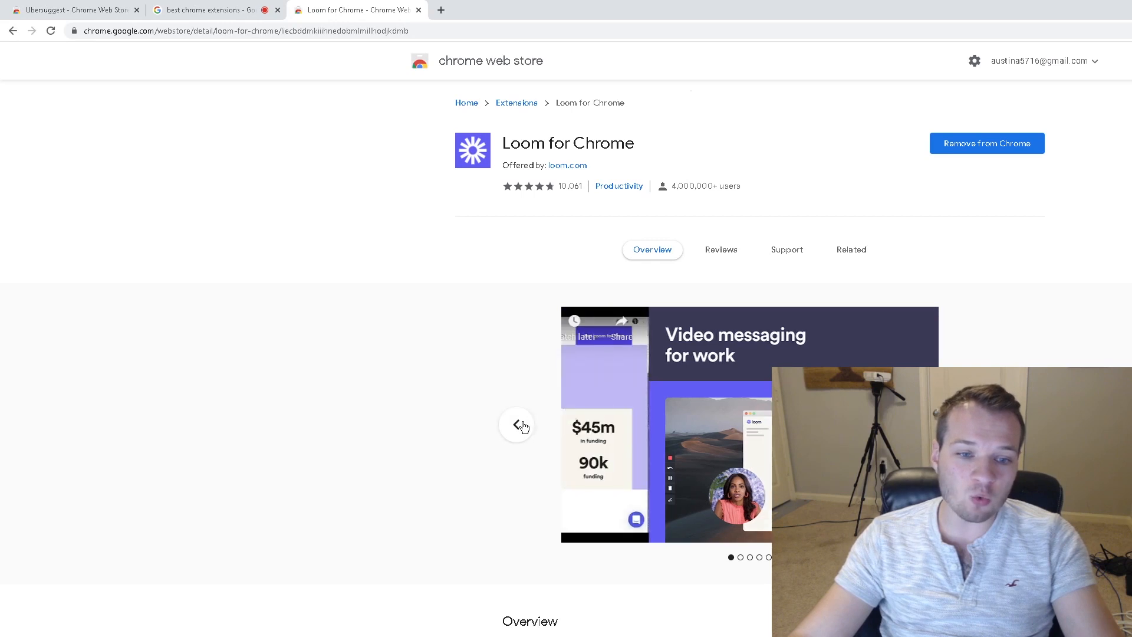
pyautogui.click(517, 425)
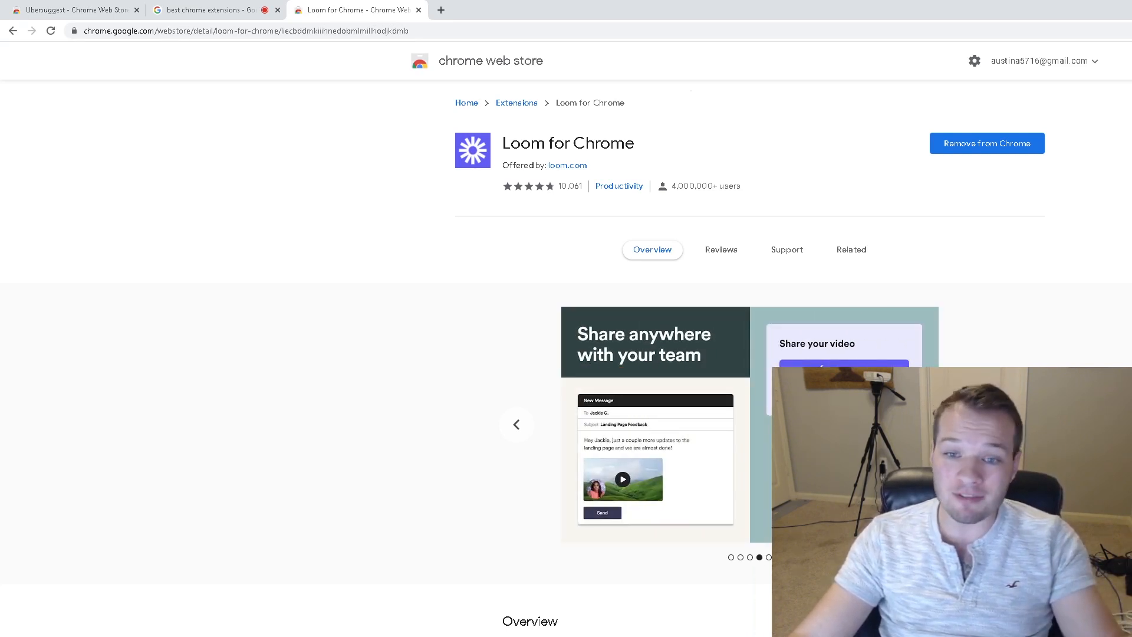
pyautogui.moveTo(200, 10)
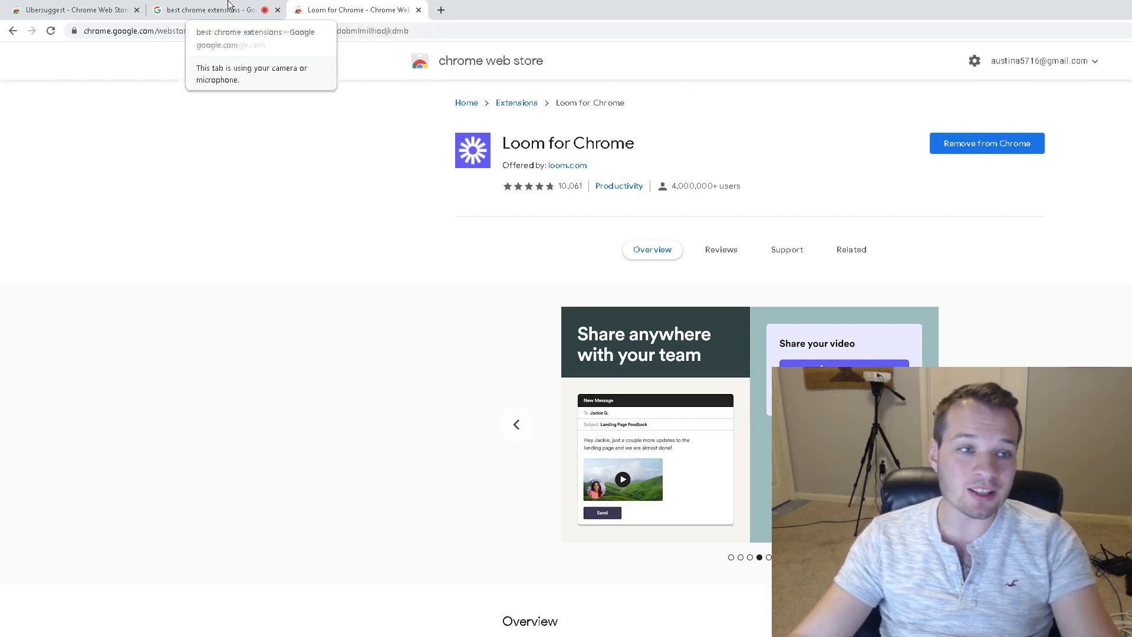
pyautogui.click(422, 10)
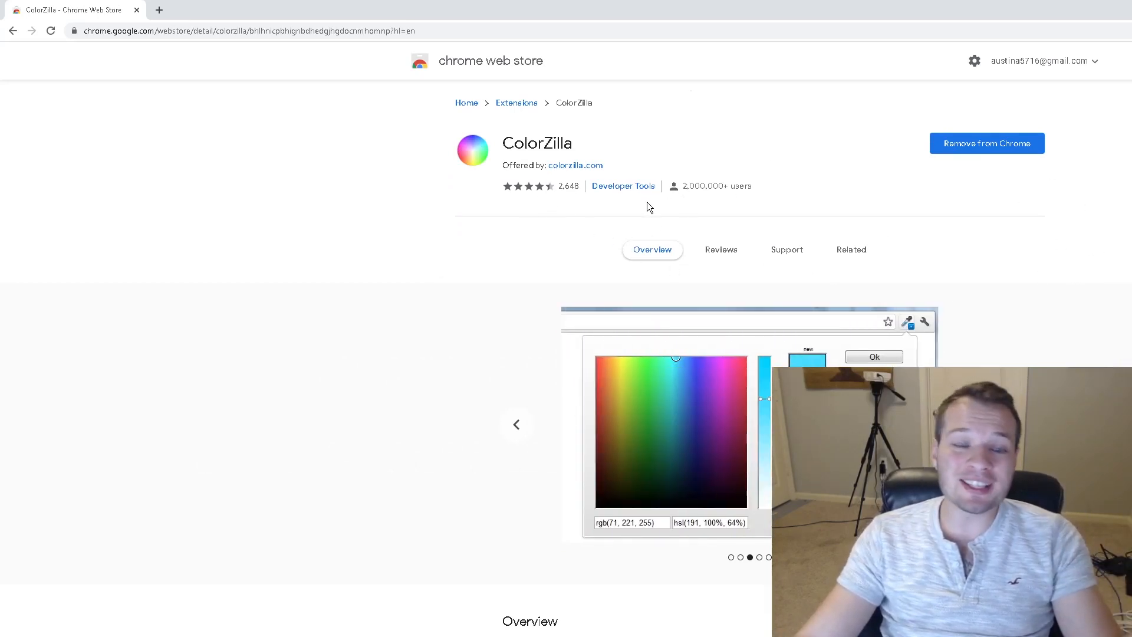
pyautogui.moveTo(744, 454)
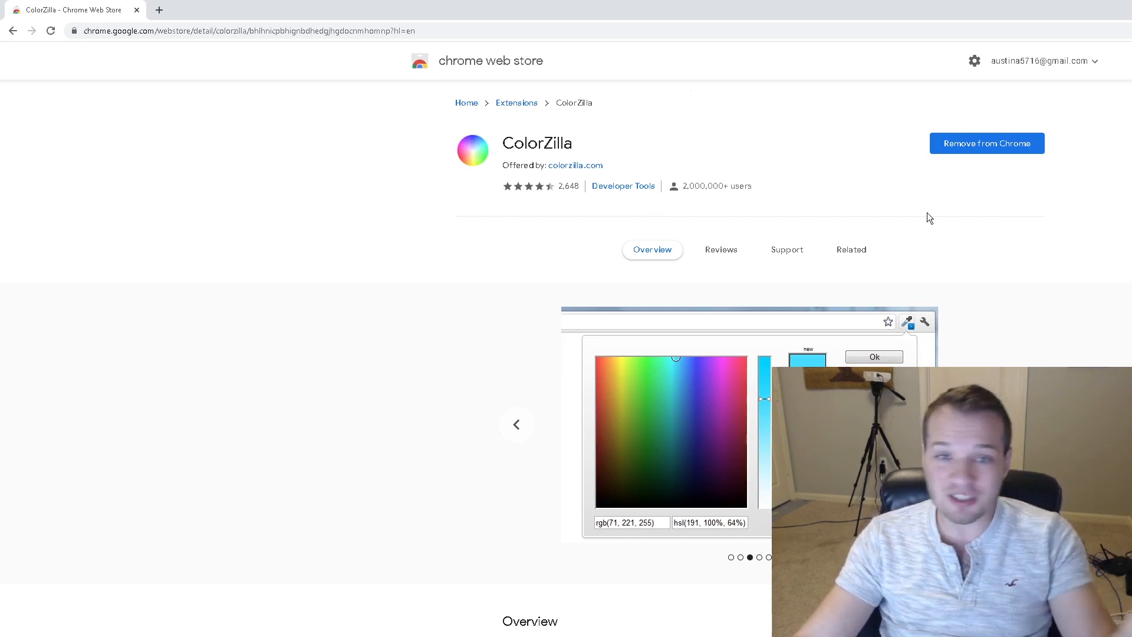
# Open the American Addiction Institute site in a new tab and capture colour #D84A3E.
pyautogui.click(158, 9)
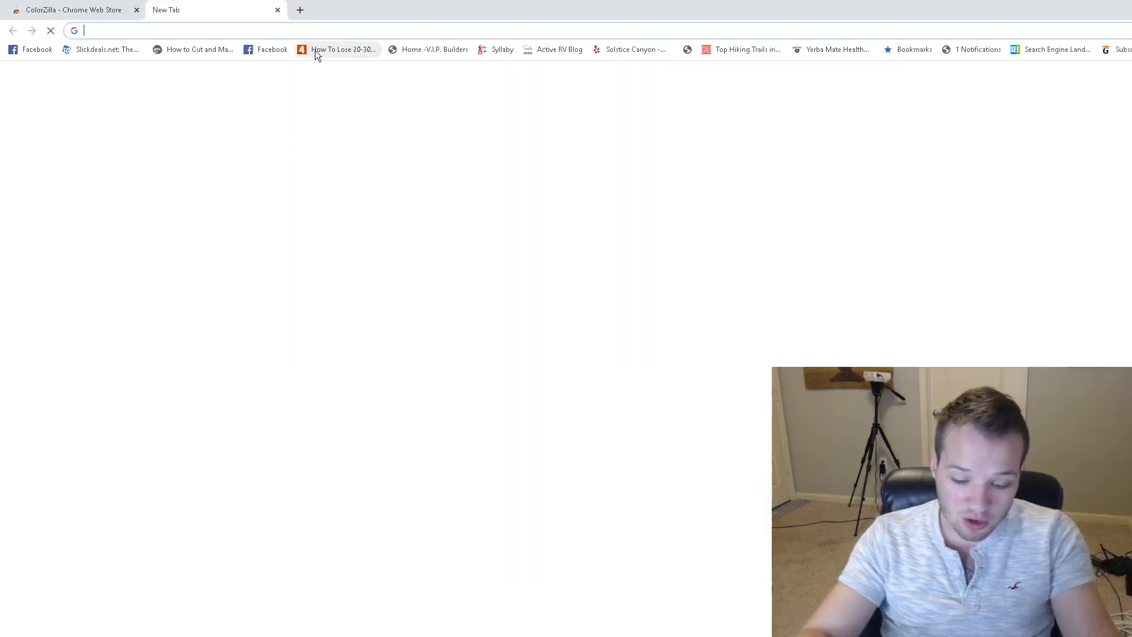
pyautogui.write('american-addiction.com')
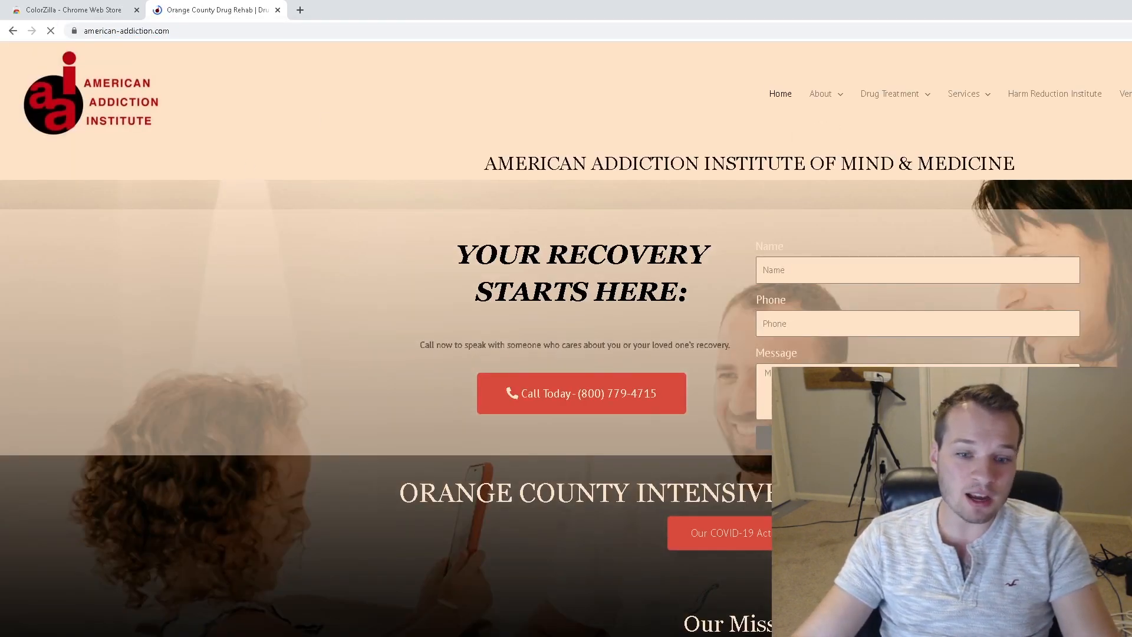
pyautogui.scroll(-3)
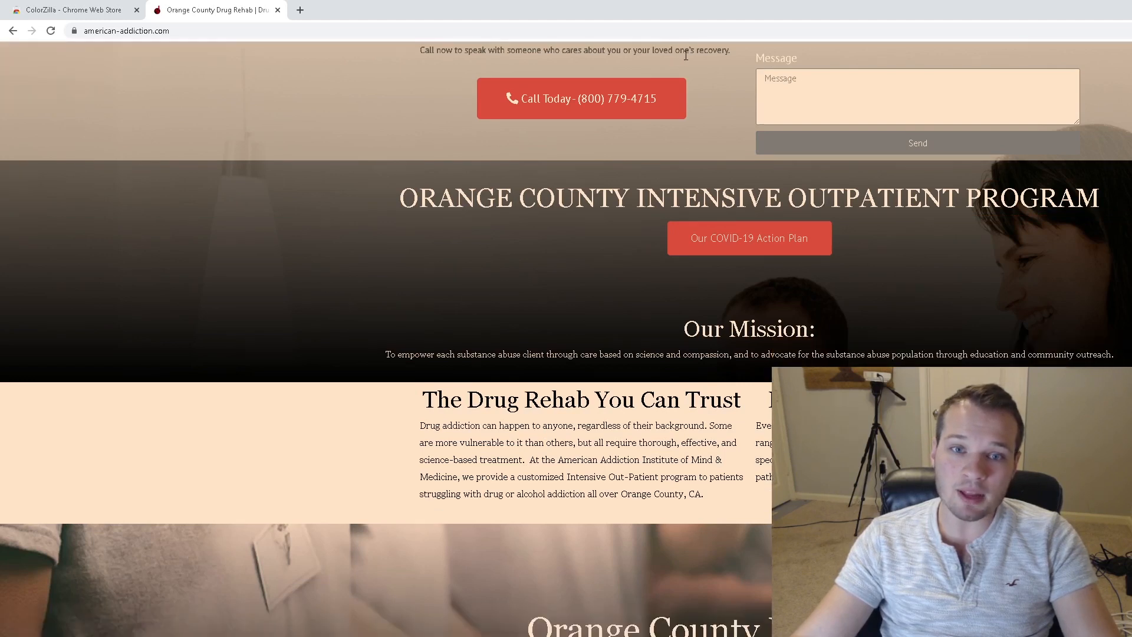
pyautogui.write('#D84A3E')
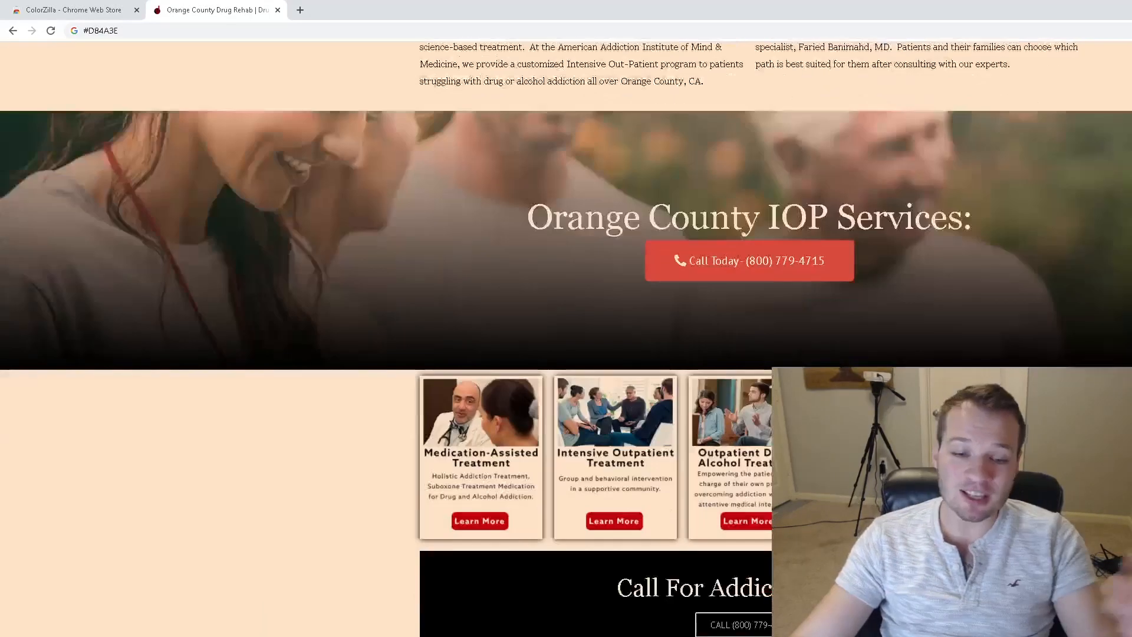
pyautogui.scroll(3)
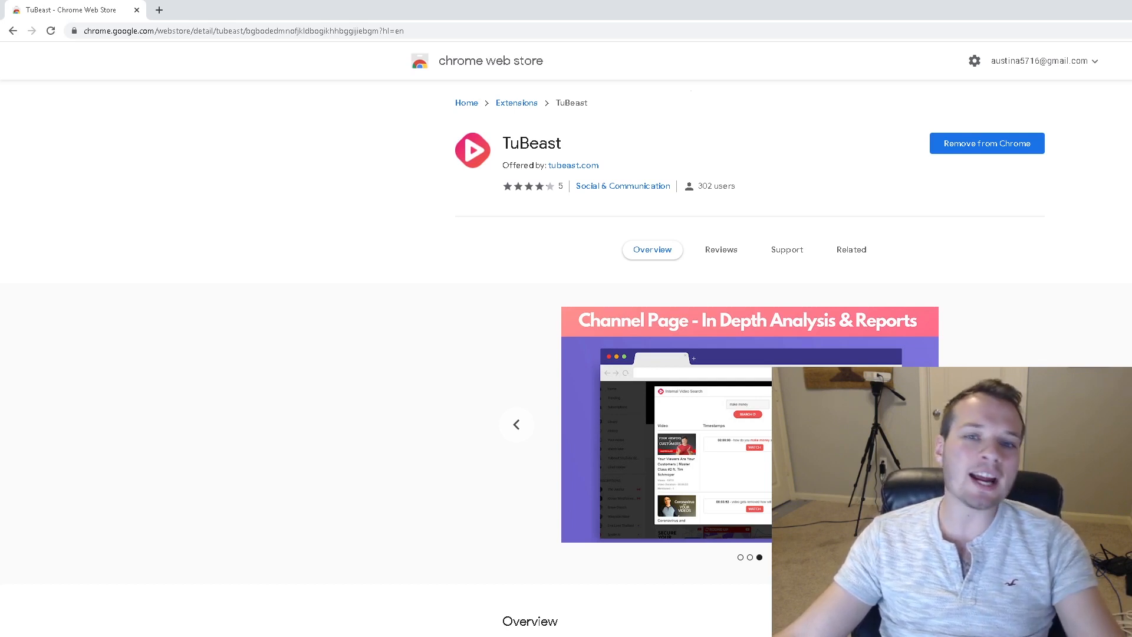
# Advance TuBeast's listing carousel to the advanced SEO and data analysis screenshot.
pyautogui.click(517, 424)
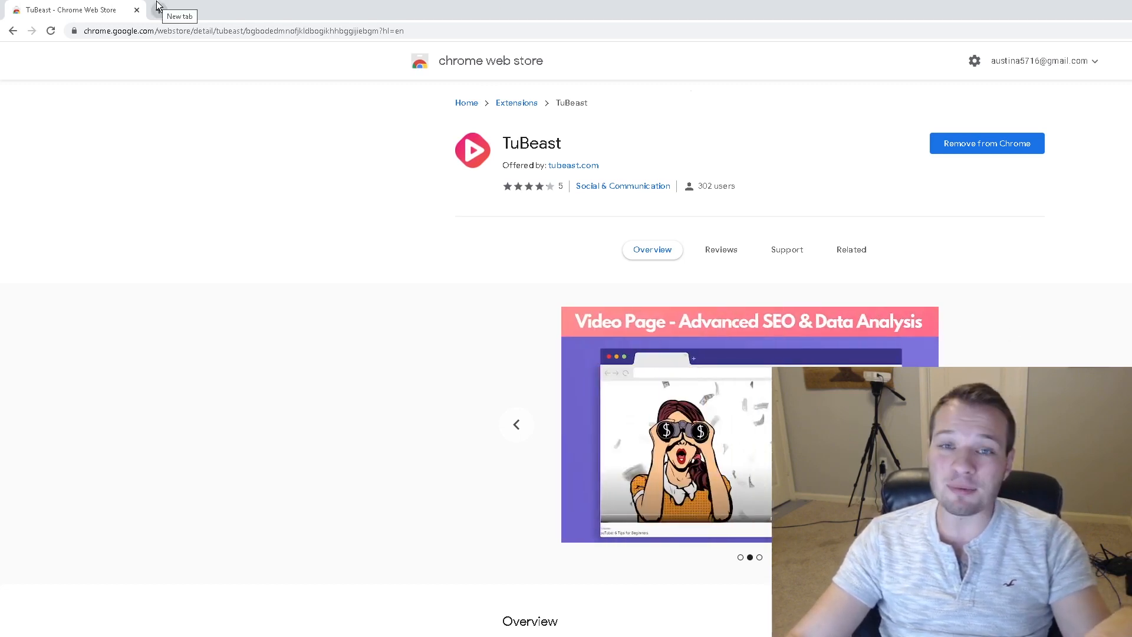
# Open YouTube in a new tab and scroll to TuBeast's keyword analysis panel.
pyautogui.click(157, 10)
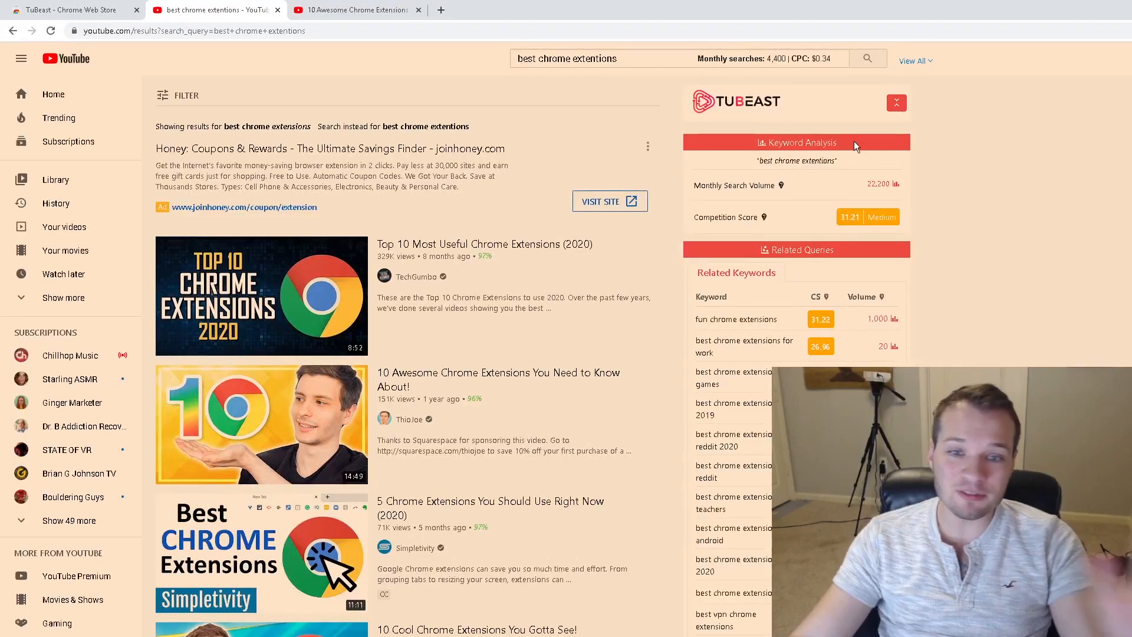
pyautogui.scroll(-3)
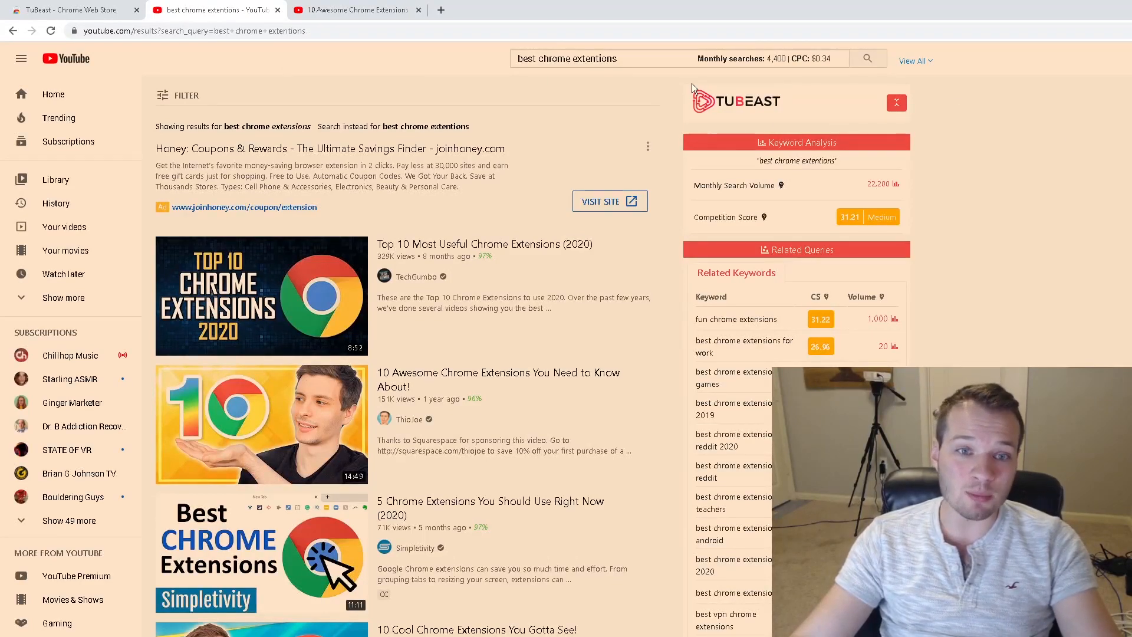
# Scroll TuBeast's sidebar through related questions, most used tags, words and metatag repeated words.
pyautogui.click(588, 58)
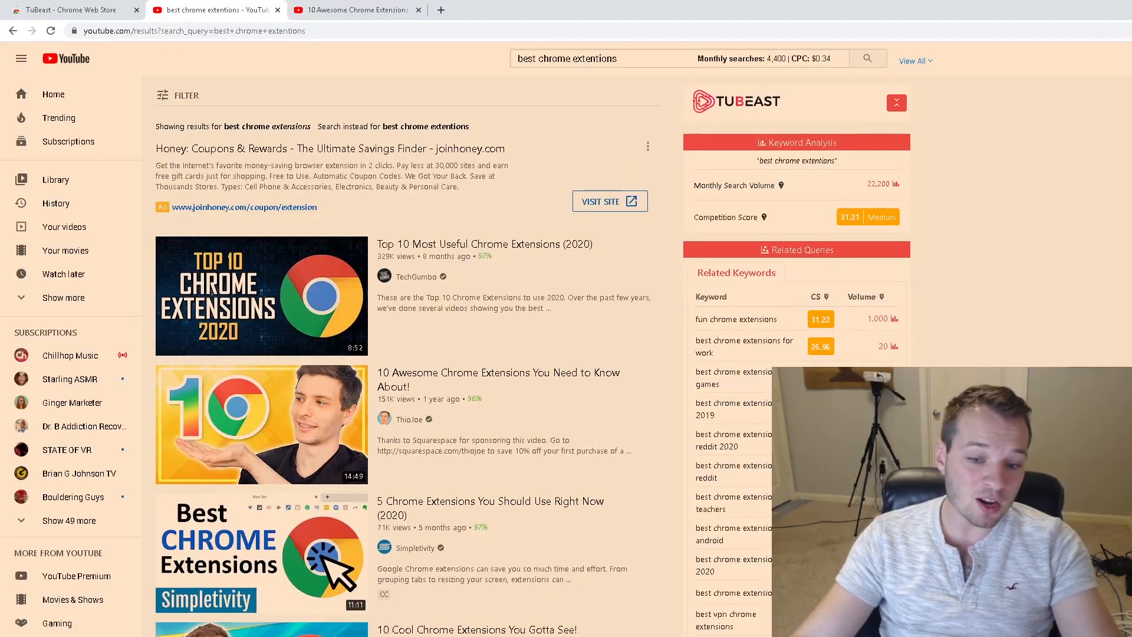
pyautogui.moveTo(747, 481)
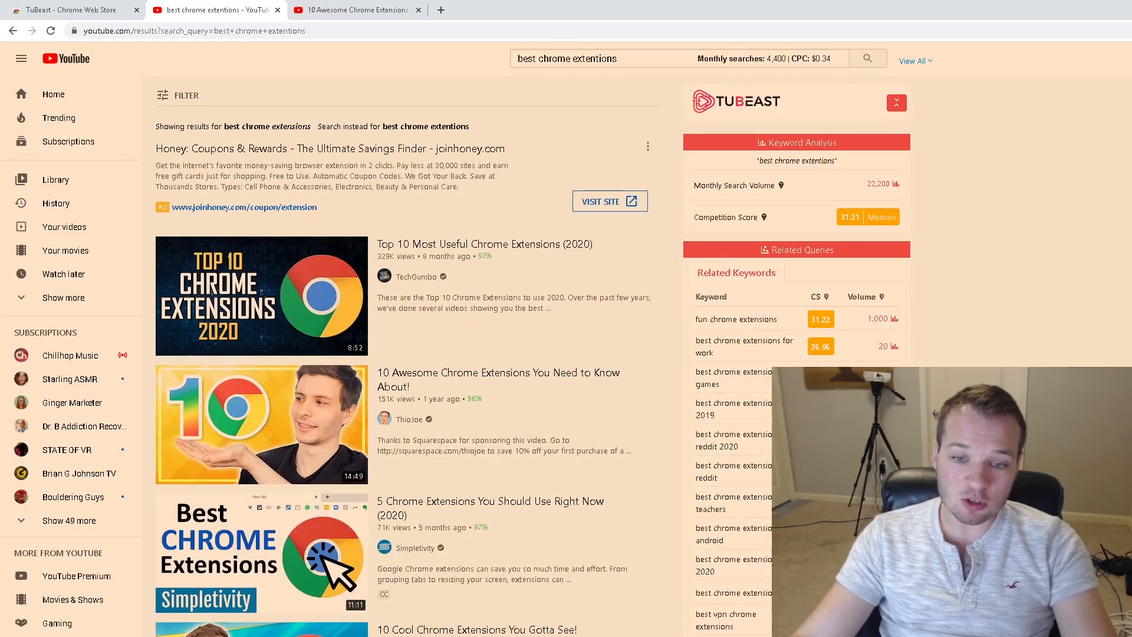
pyautogui.scroll(-3)
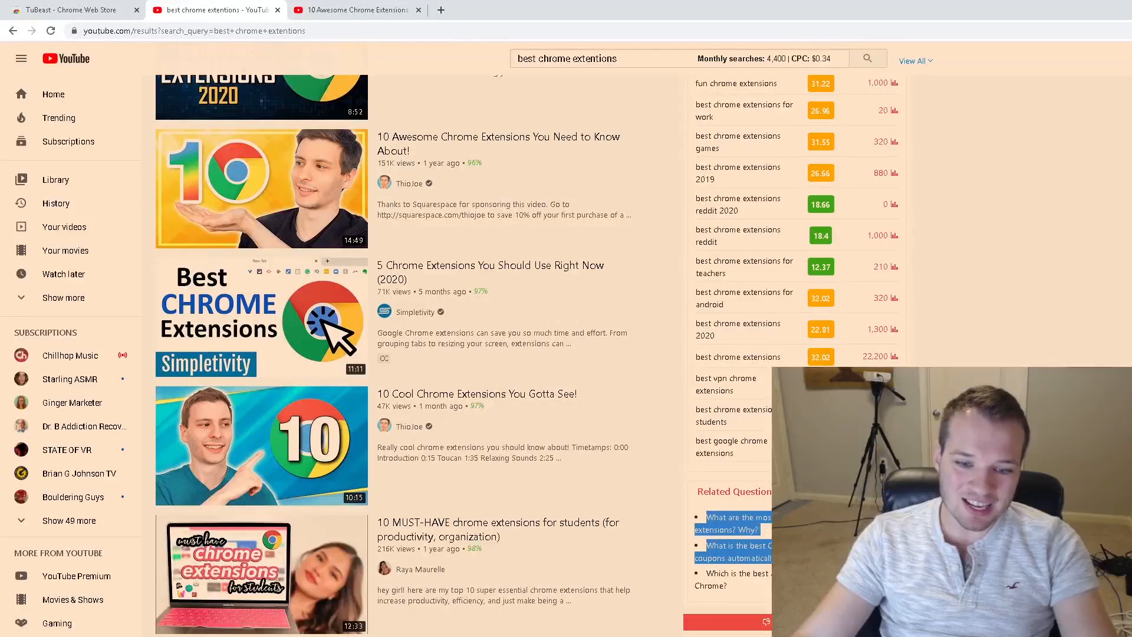
pyautogui.scroll(-3)
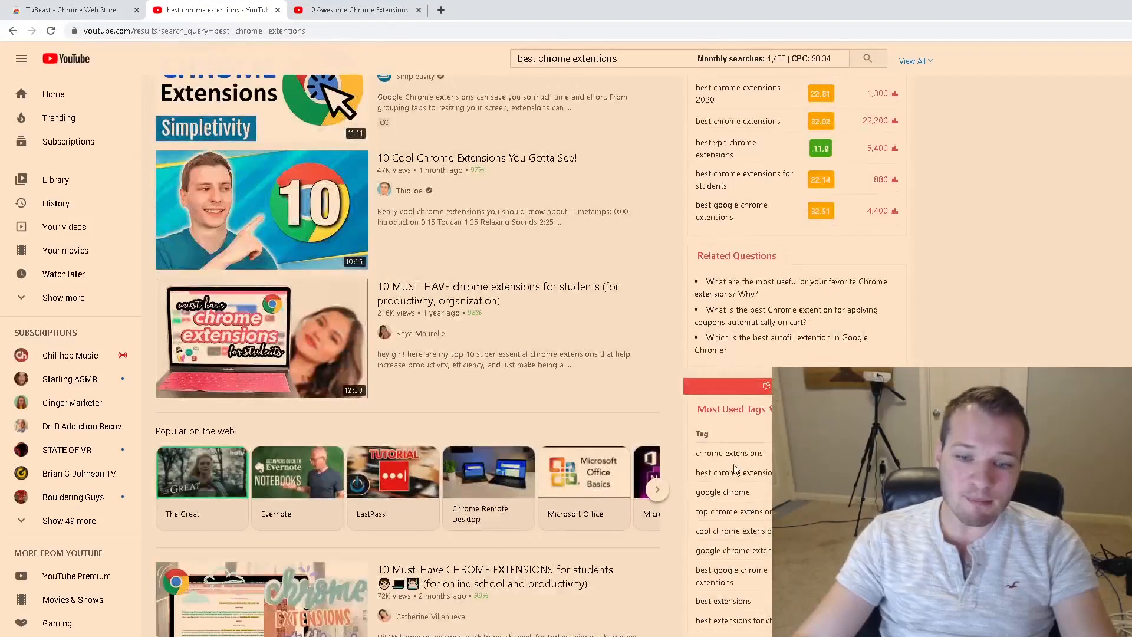
pyautogui.scroll(-3)
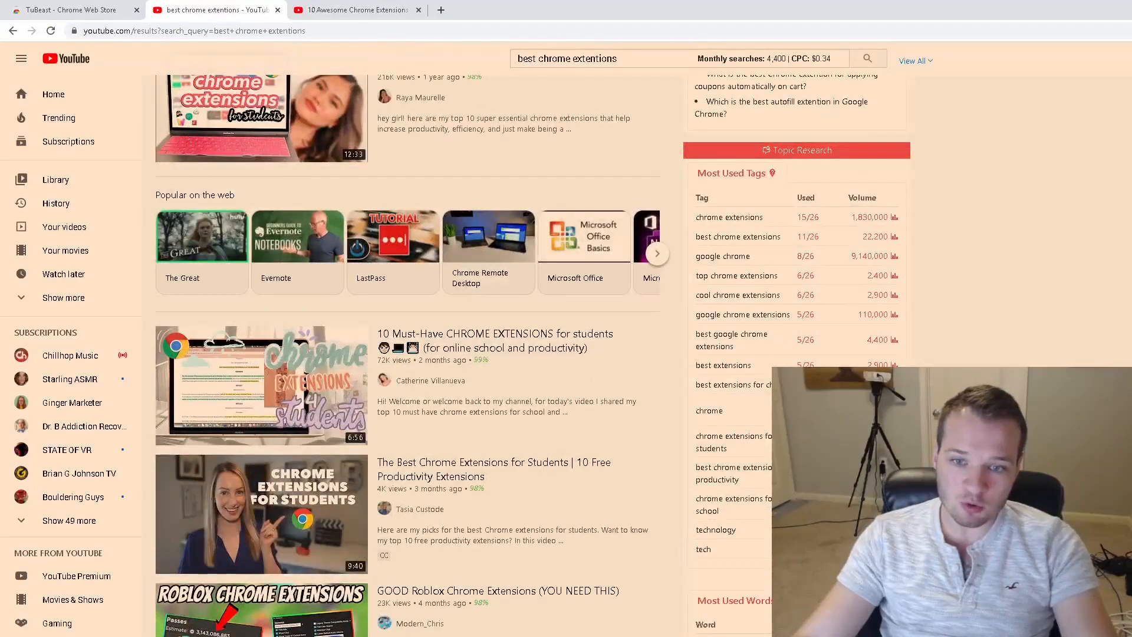
pyautogui.scroll(-3)
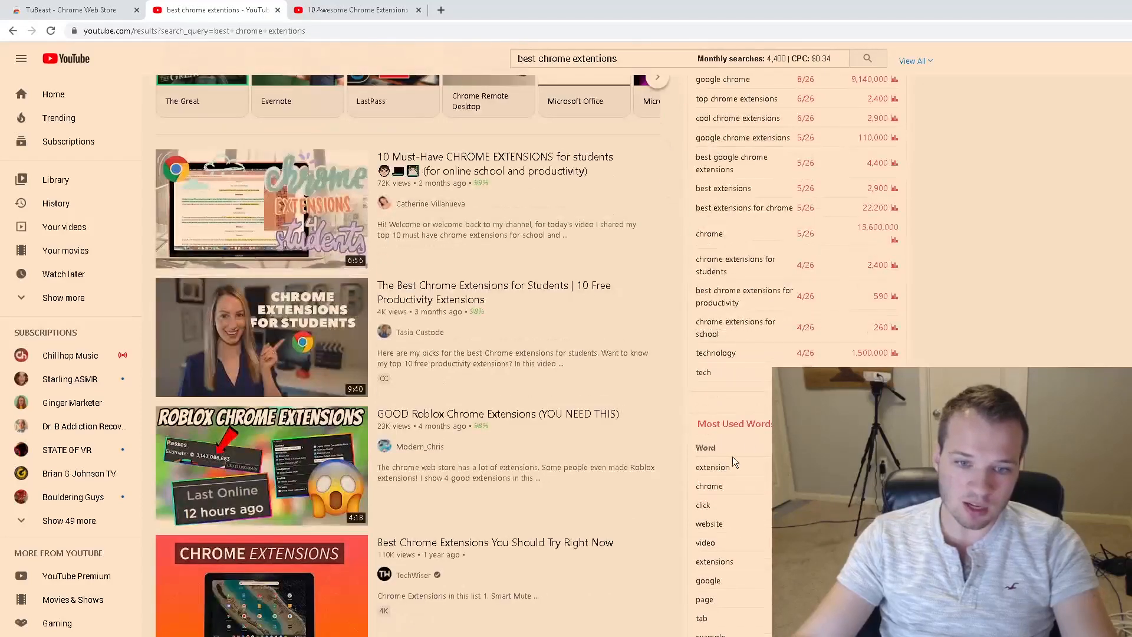
pyautogui.scroll(-3)
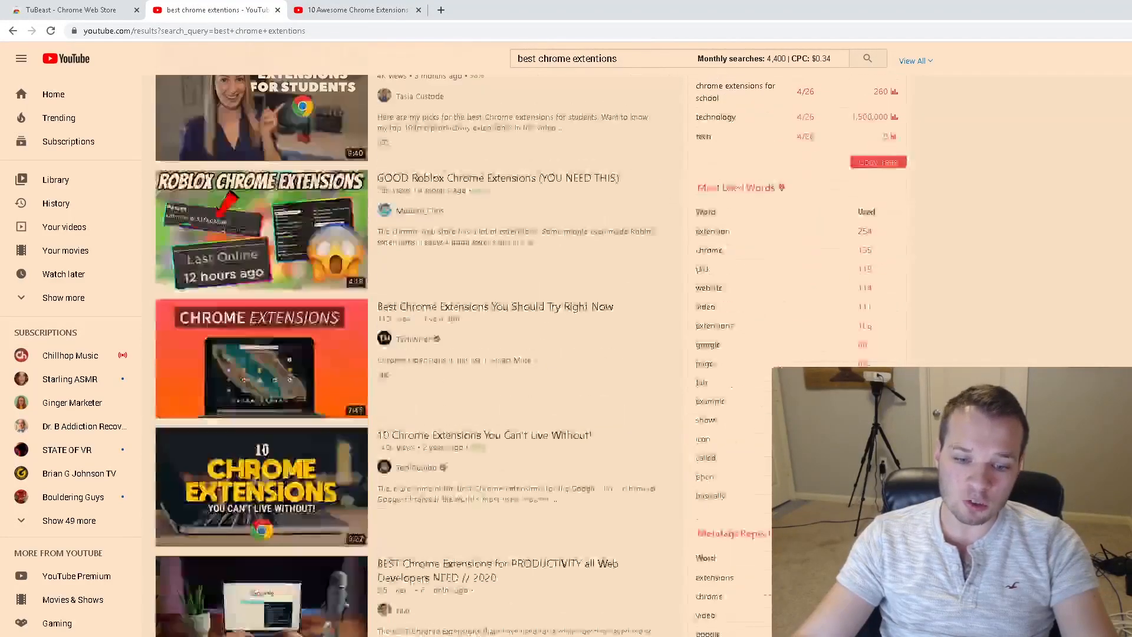
pyautogui.scroll(-3)
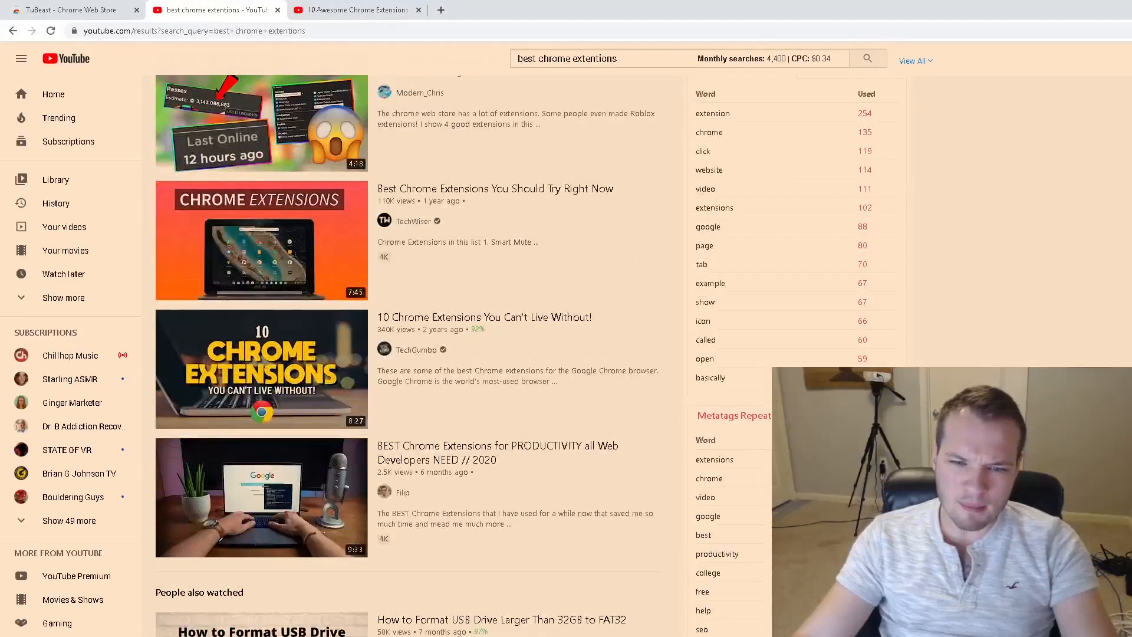
pyautogui.scroll(-3)
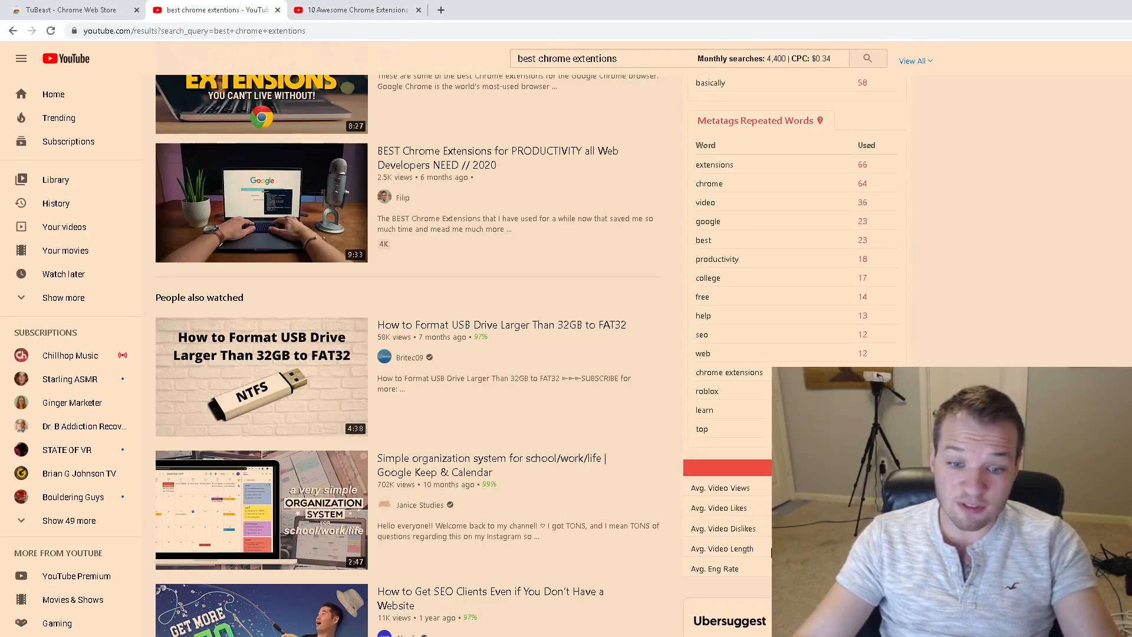
pyautogui.doubleClick(722, 568)
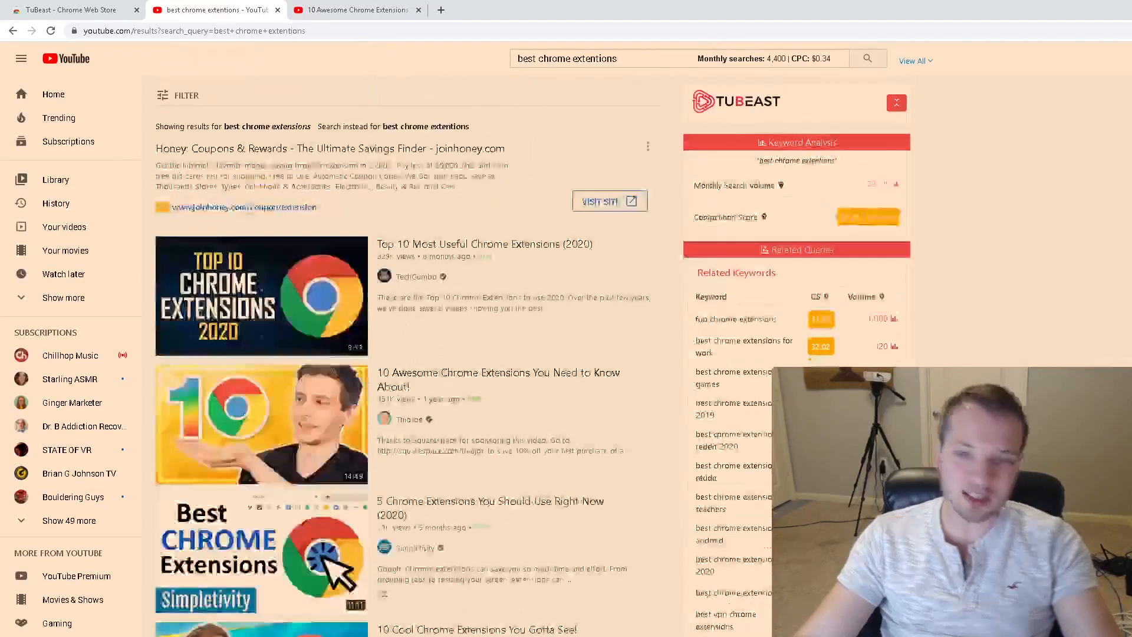
# Open the '10 Awesome Chrome Extensions' video and browse TuBeast's video tags and most used words.
pyautogui.click(353, 10)
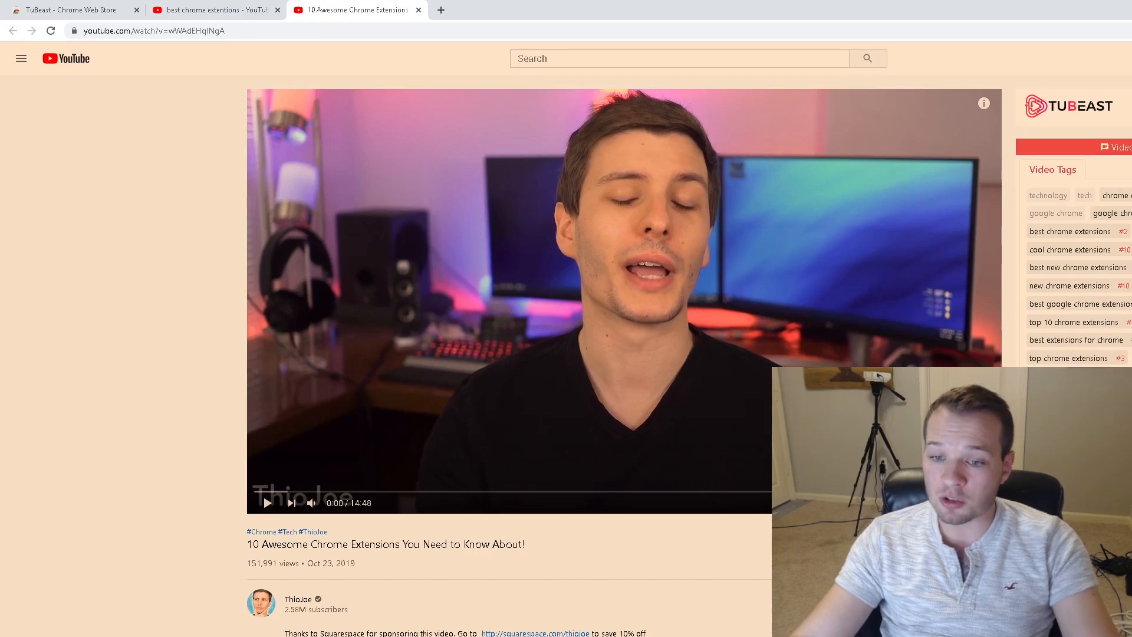
pyautogui.scroll(-3)
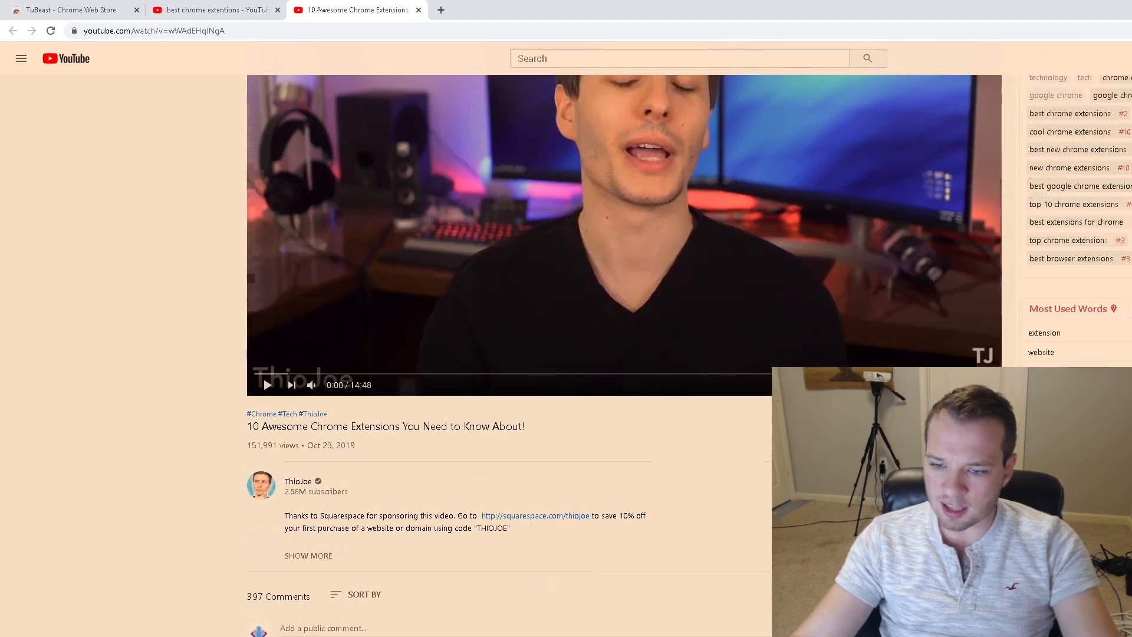
pyautogui.scroll(-3)
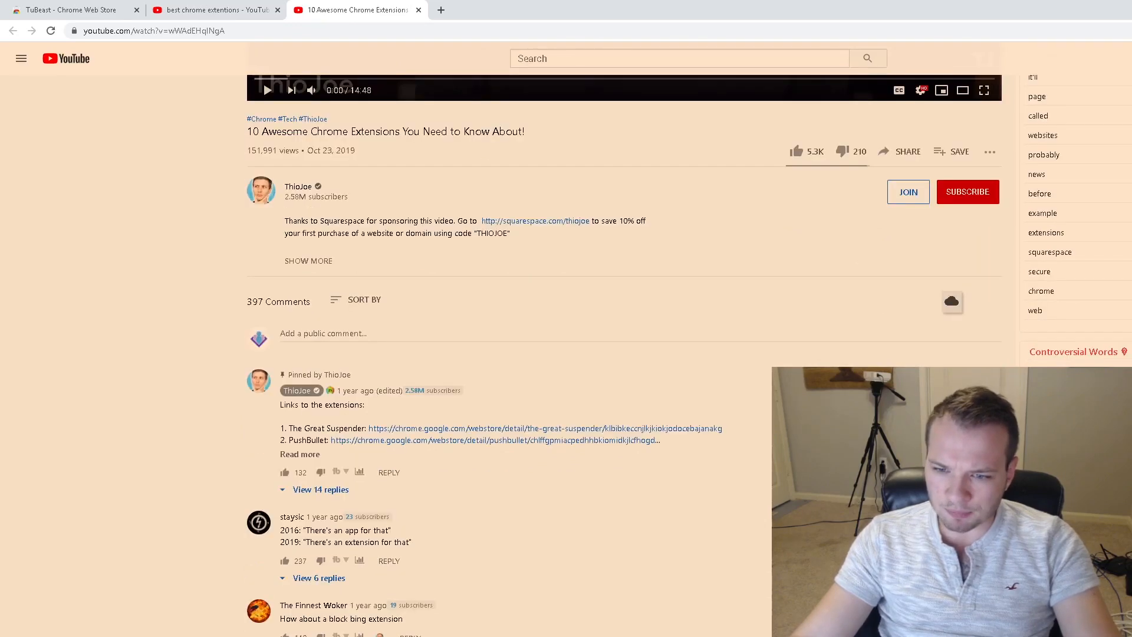
pyautogui.scroll(-3)
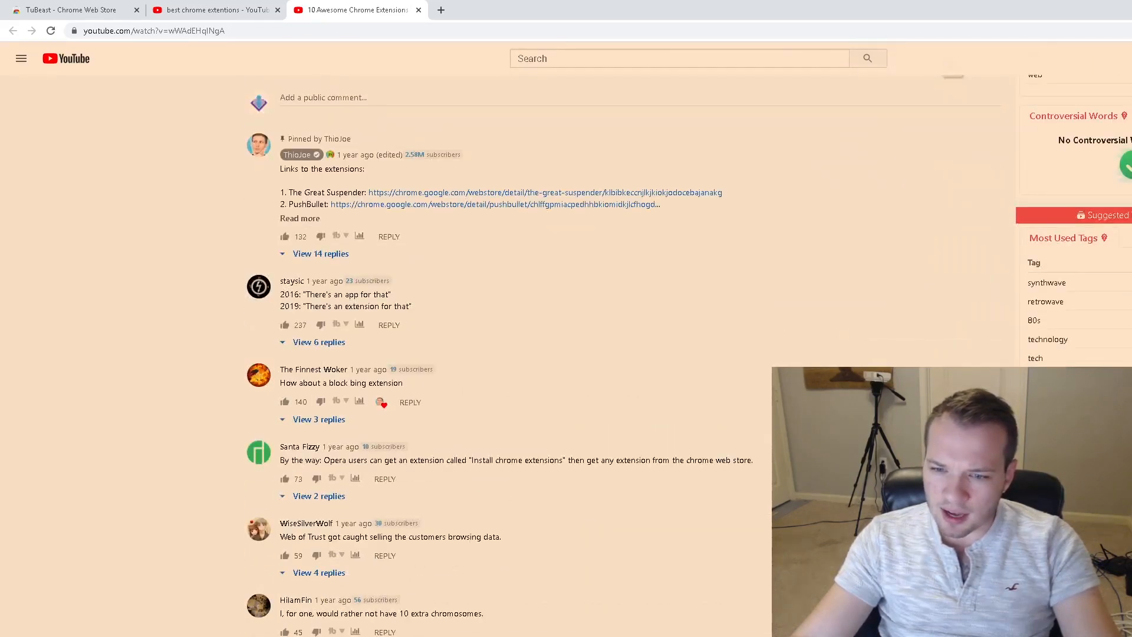
pyautogui.scroll(-3)
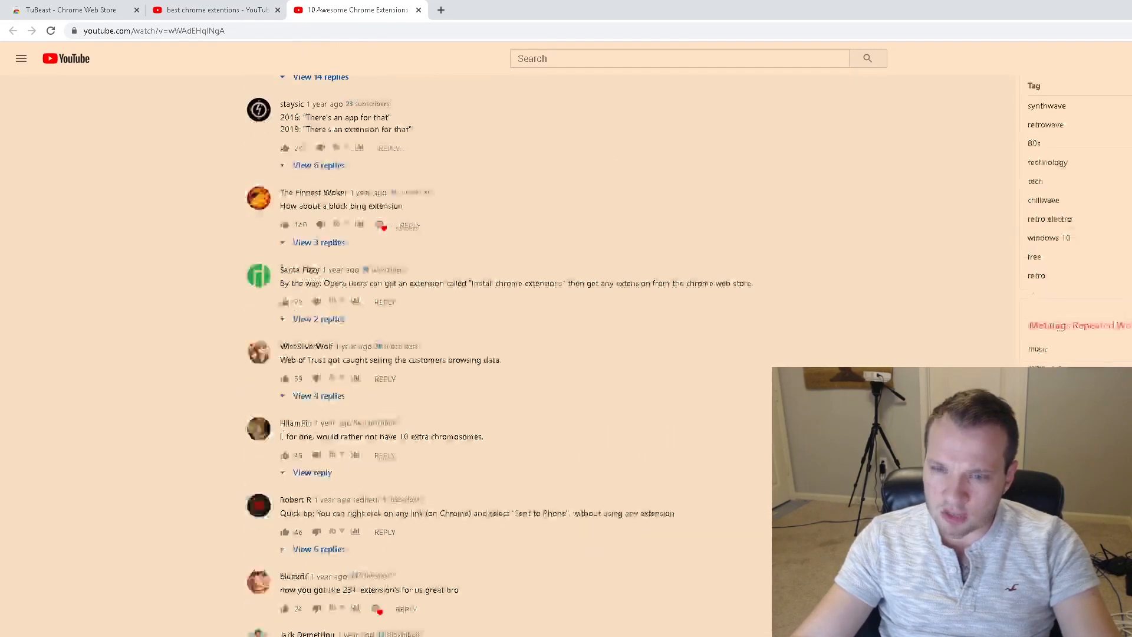
pyautogui.scroll(3)
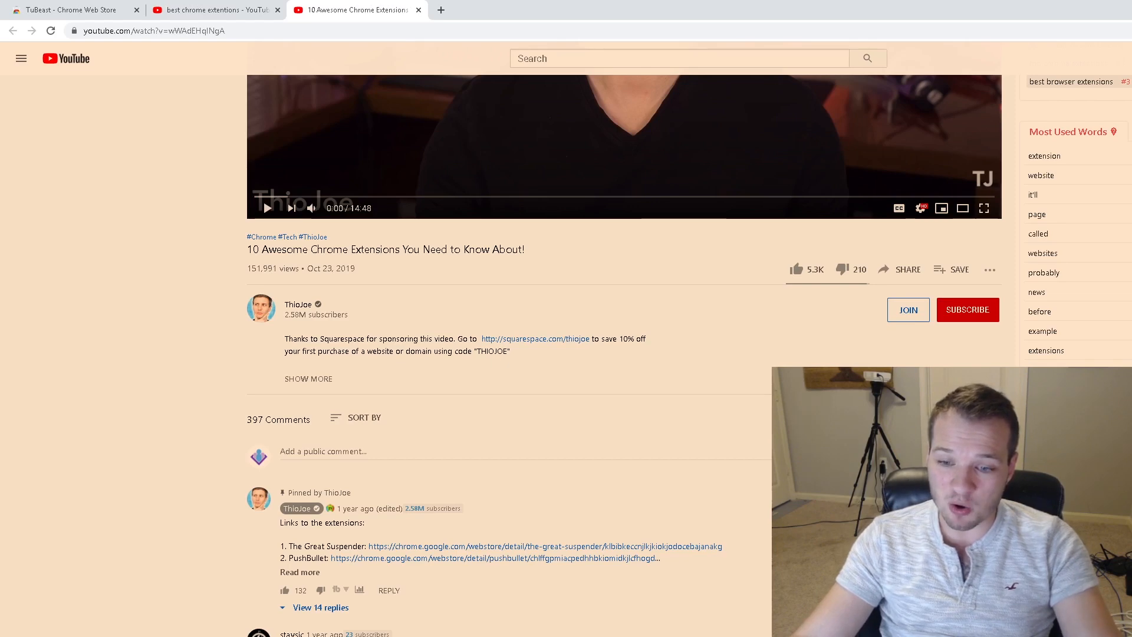
pyautogui.scroll(-3)
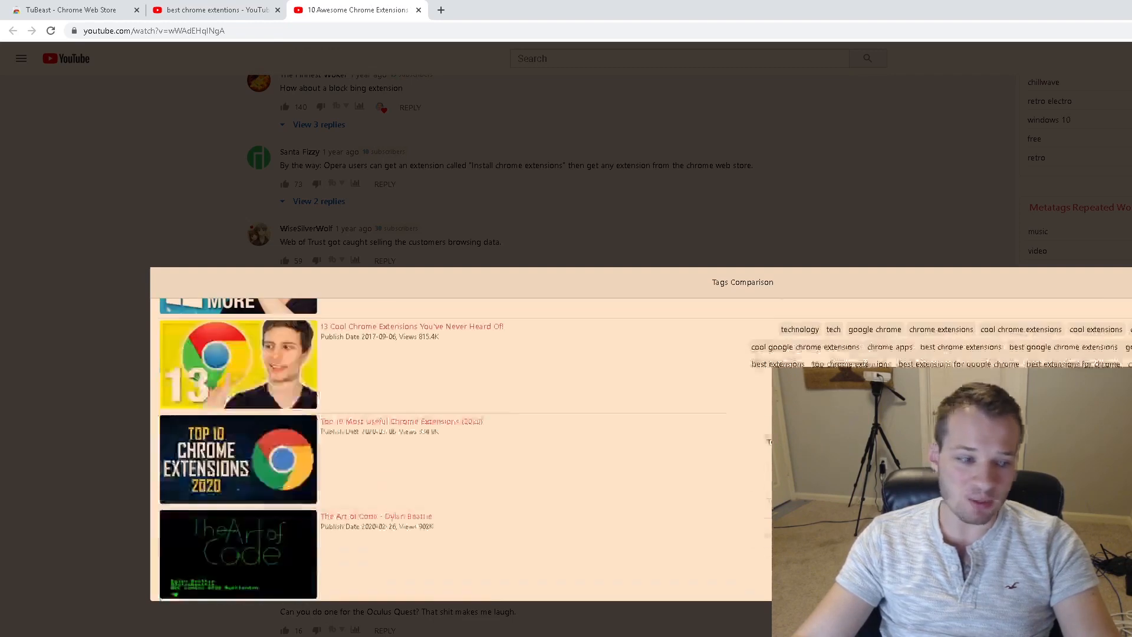
# Scroll through TuBeast's Tags Comparison of similar videos and their tags.
pyautogui.scroll(-3)
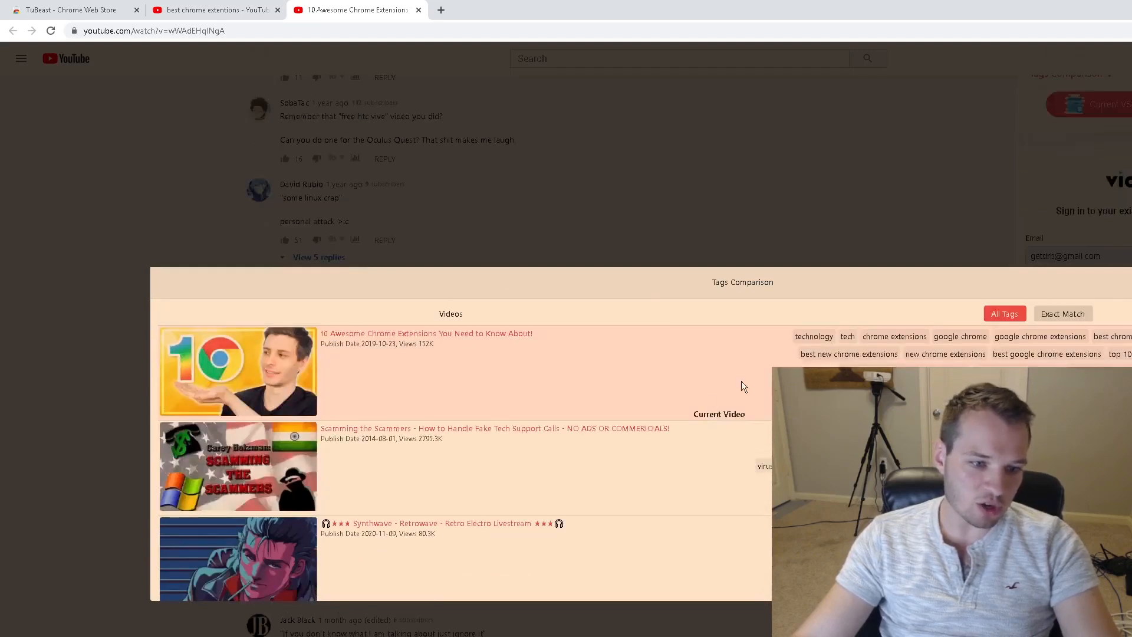
pyautogui.scroll(-3)
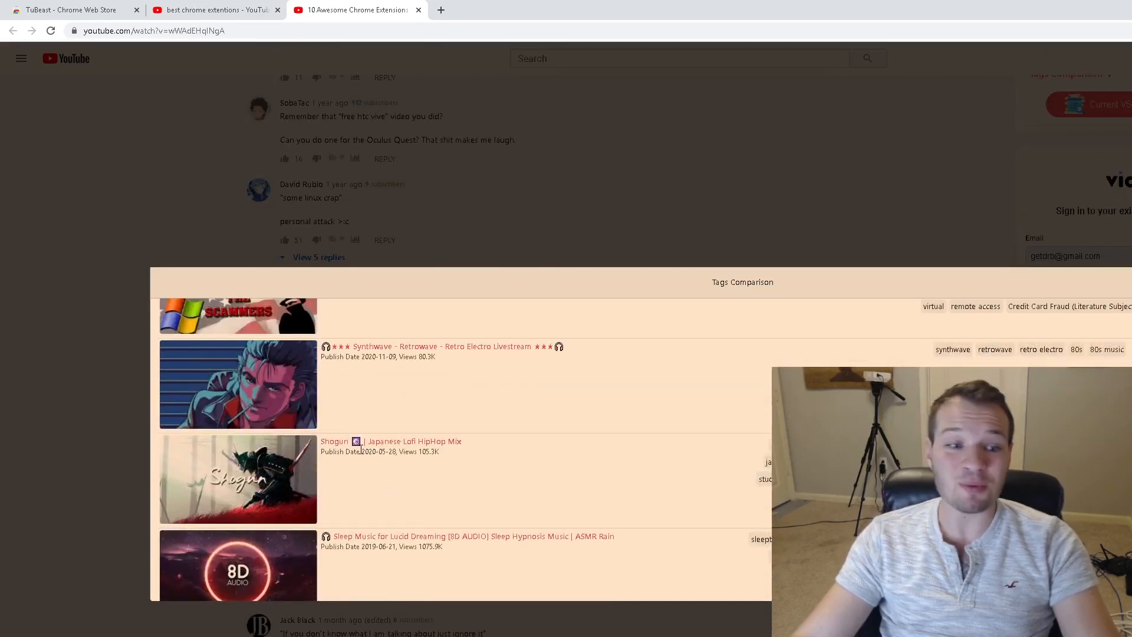
pyautogui.scroll(-3)
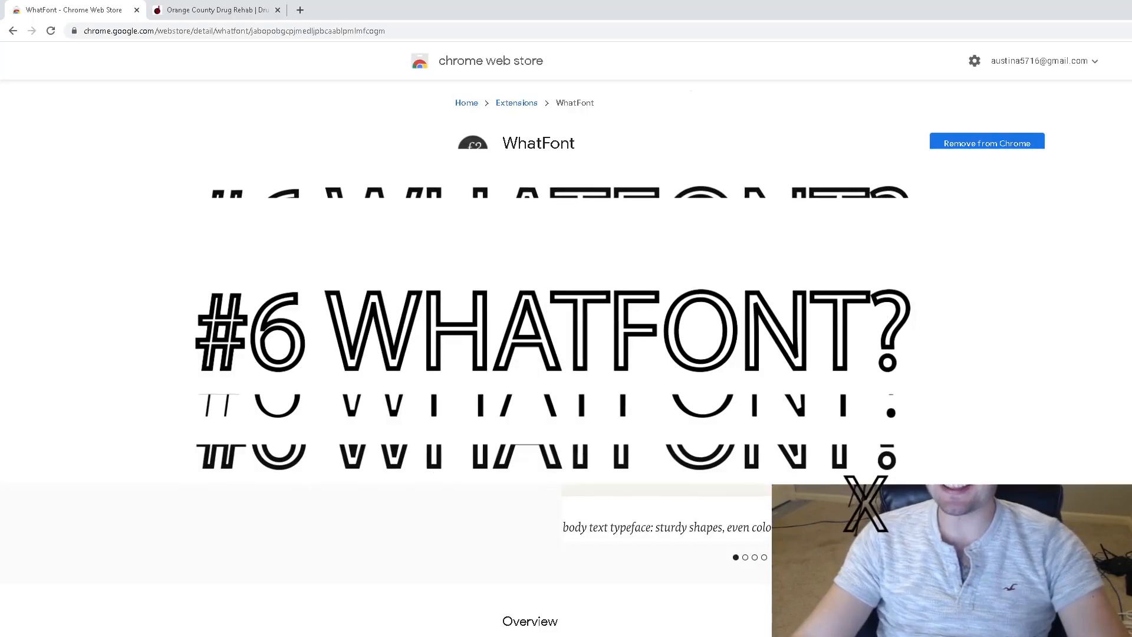
# Scroll the WhatFont store listing, then switch to the American Addiction Institute website tab.
pyautogui.scroll(-3)
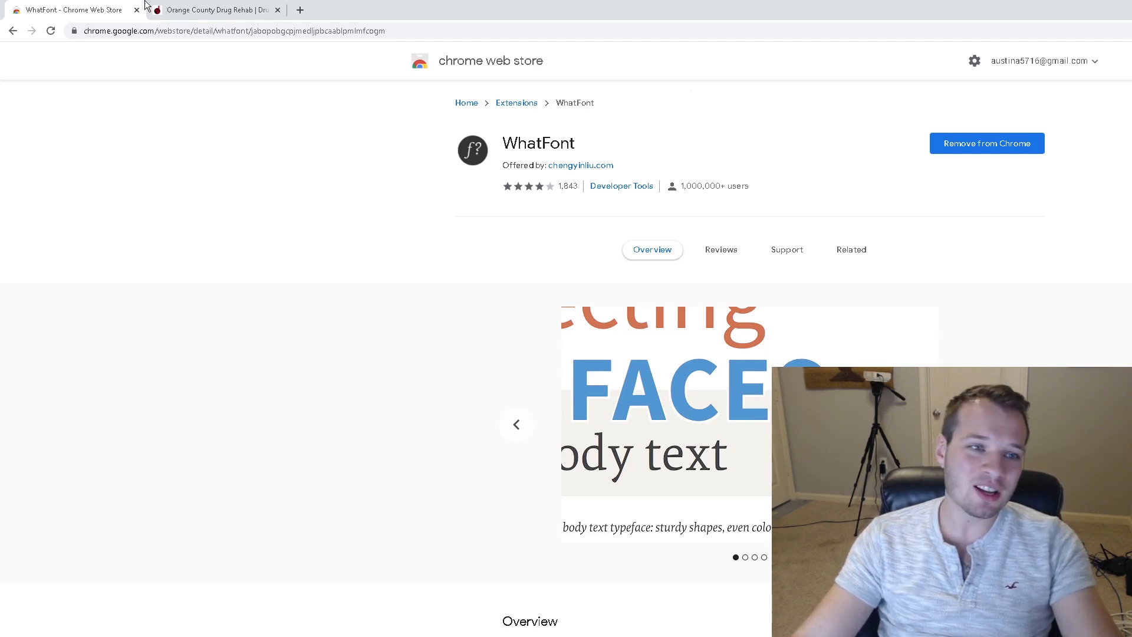
pyautogui.click(218, 10)
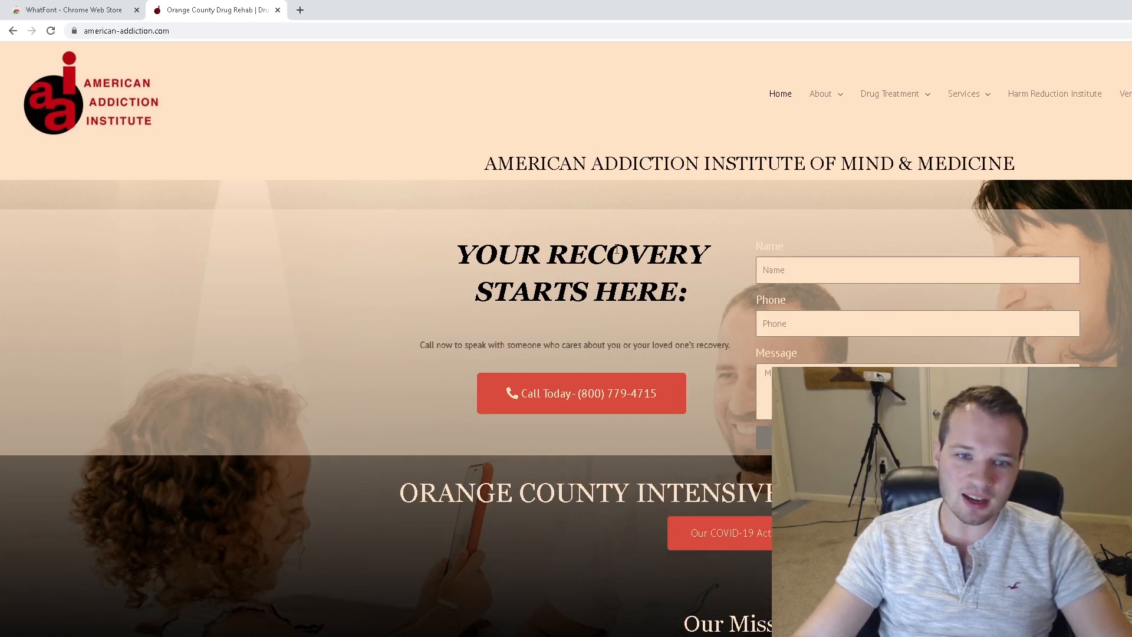
pyautogui.moveTo(1105, 219)
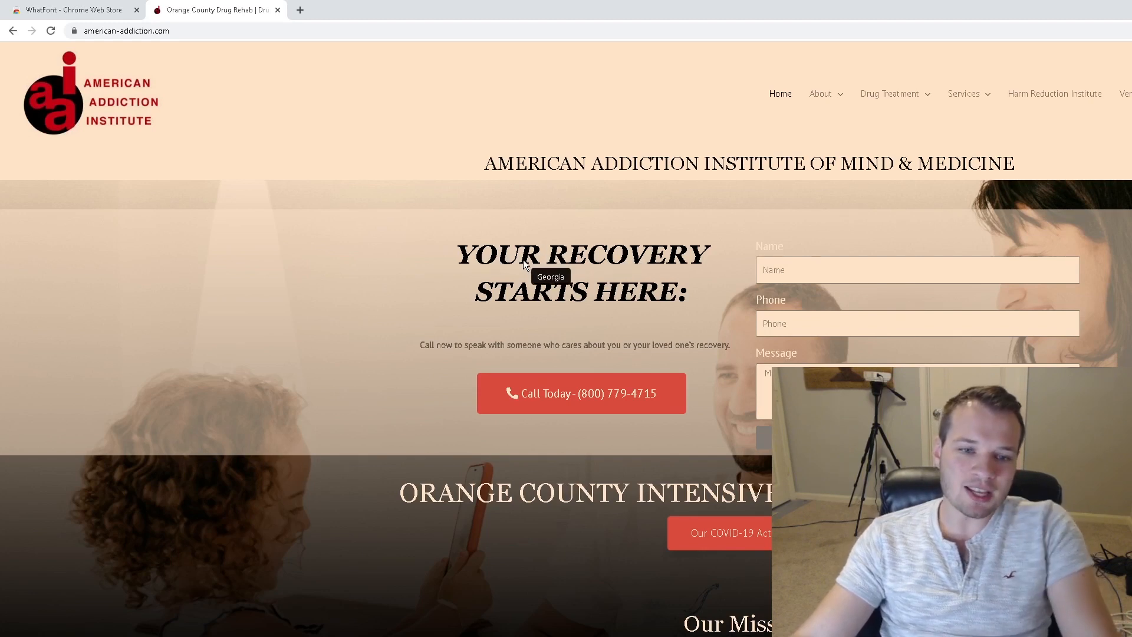
pyautogui.moveTo(555, 431)
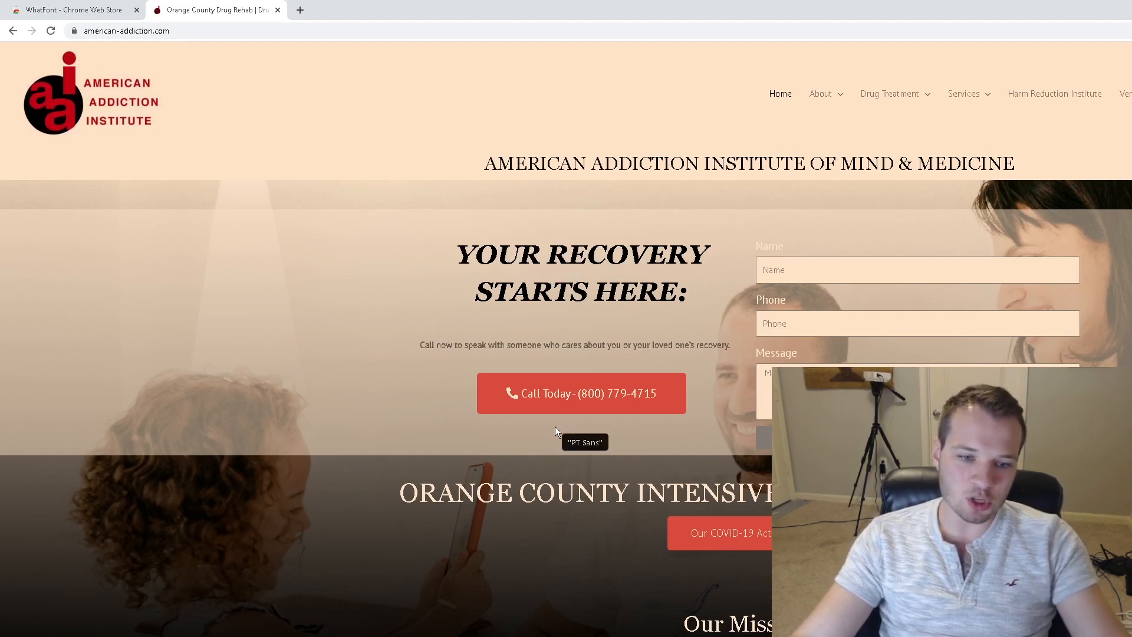
# Inspect the rehab site's headings and body text with WhatFont, finding PT Sans and Georgia.
pyautogui.scroll(-3)
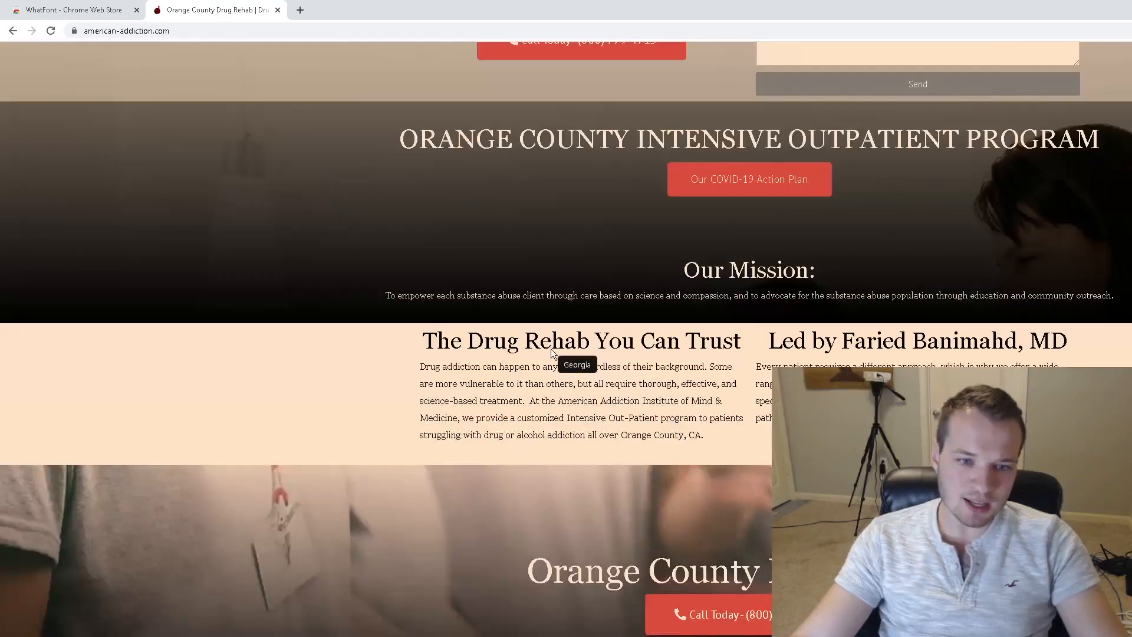
pyautogui.scroll(-3)
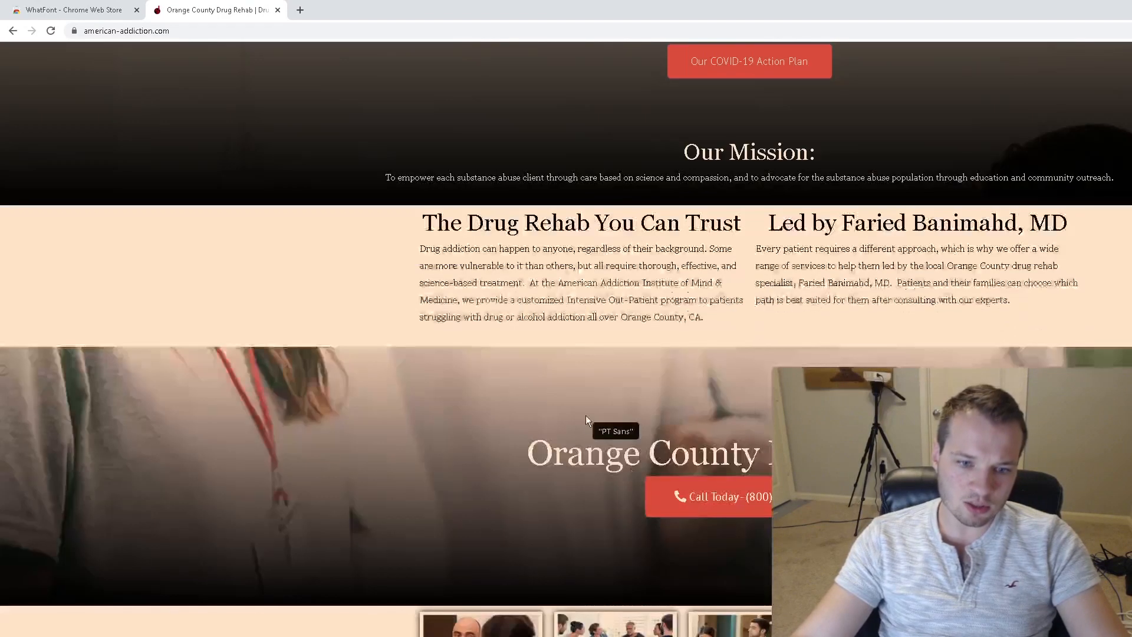
pyautogui.scroll(-3)
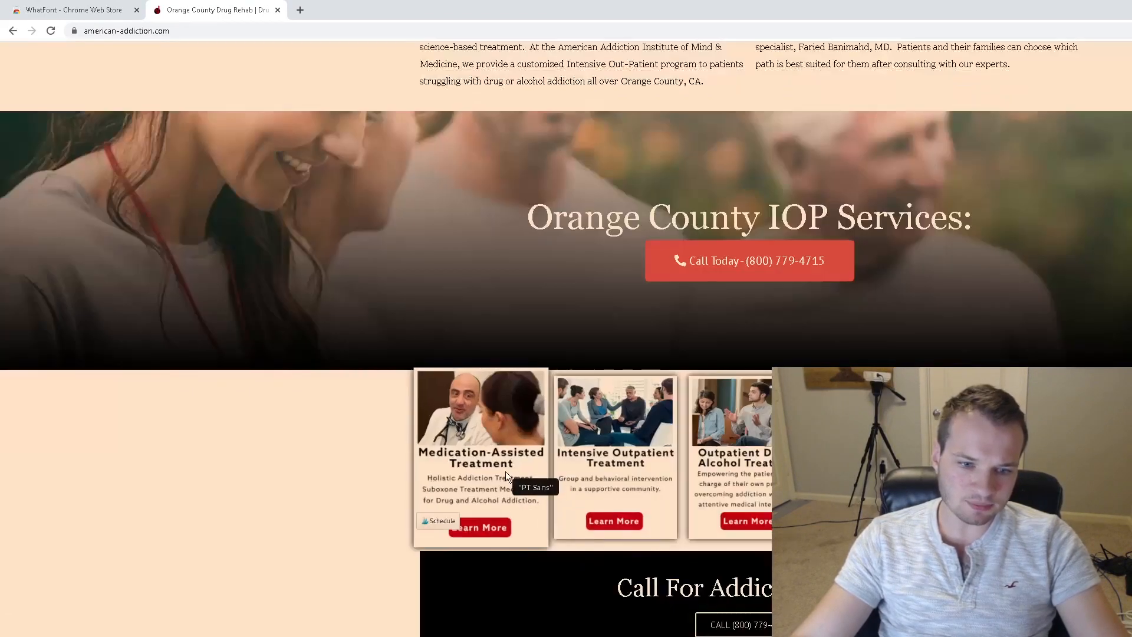
pyautogui.scroll(-3)
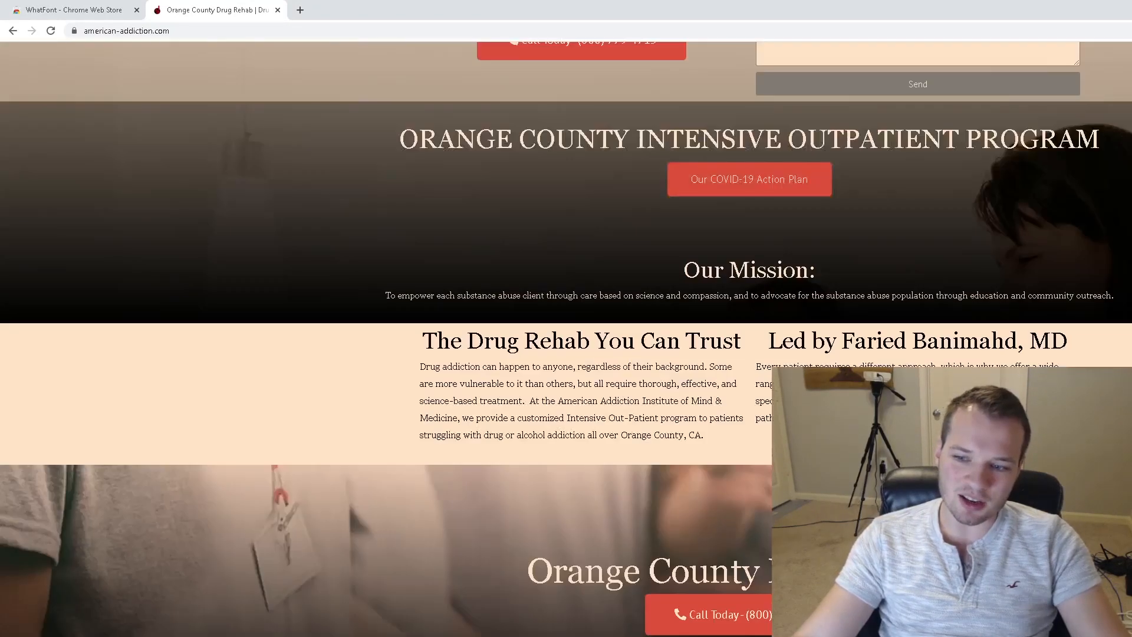
pyautogui.scroll(3)
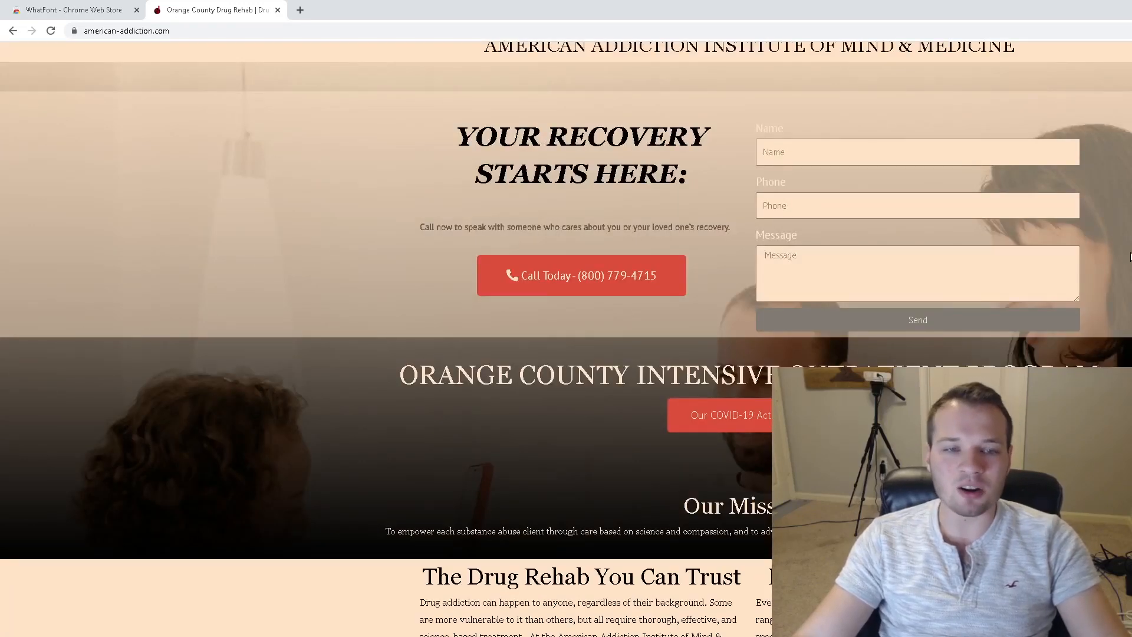
pyautogui.scroll(3)
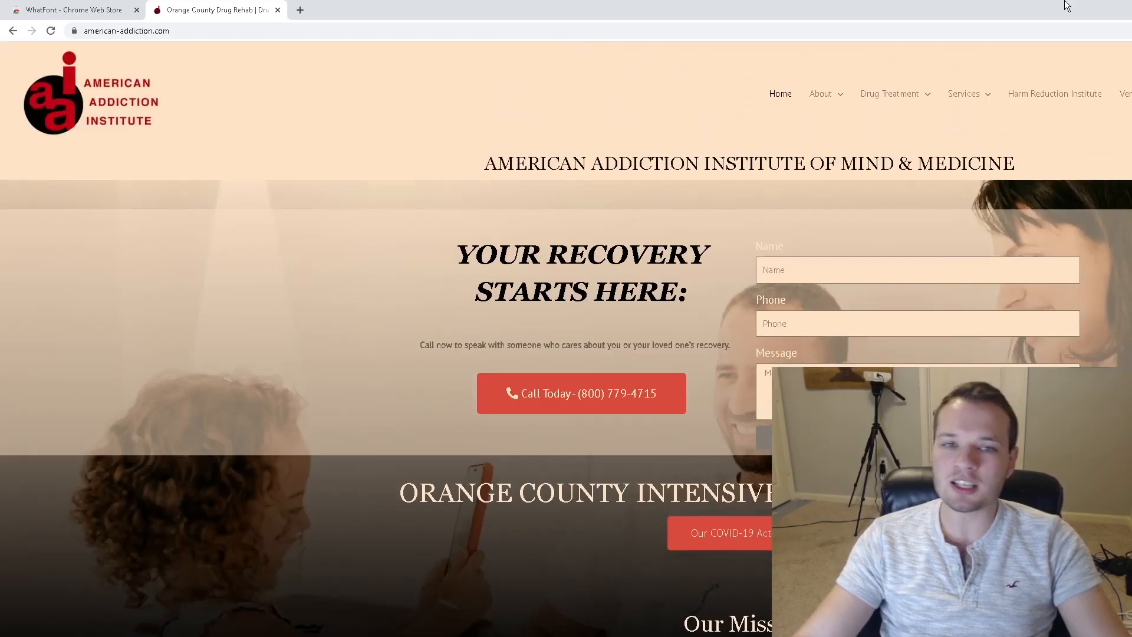
# Close the American Addiction Institute website tab.
pyautogui.click(77, 12)
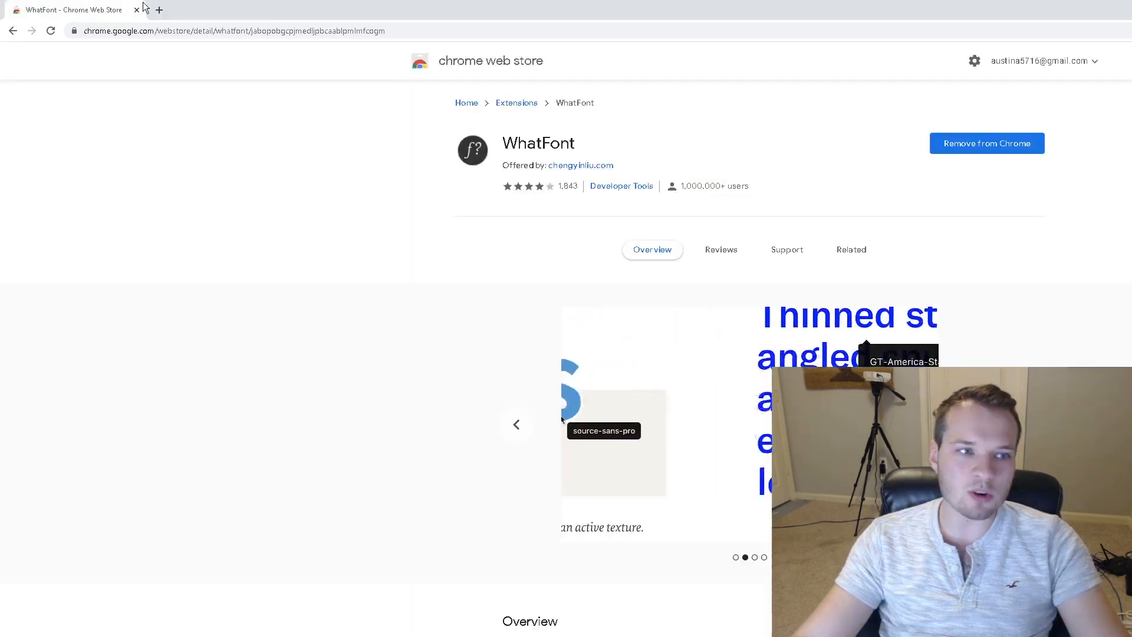